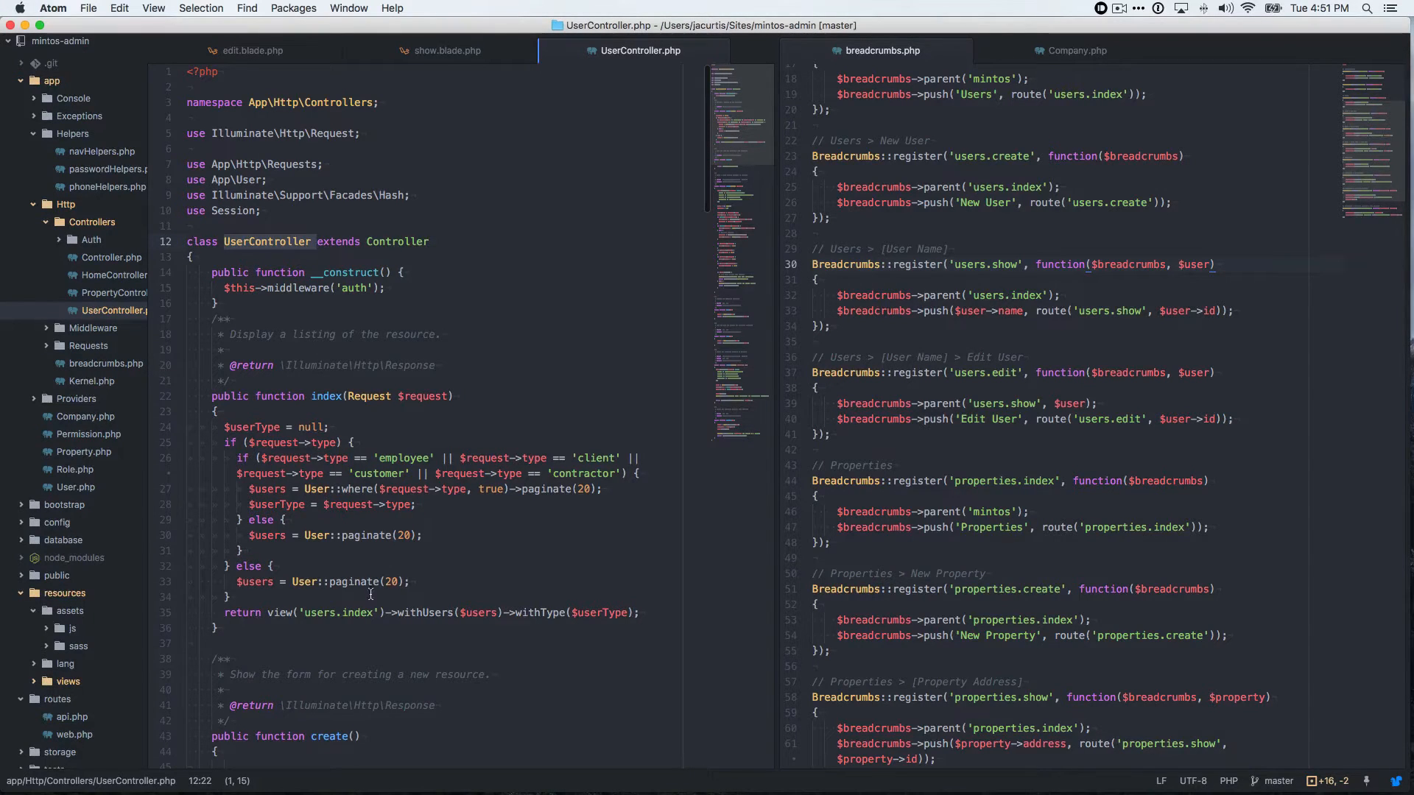
Review the store() email rule 'unique:users,email' as the model for the update rule.
scroll(down, 3)
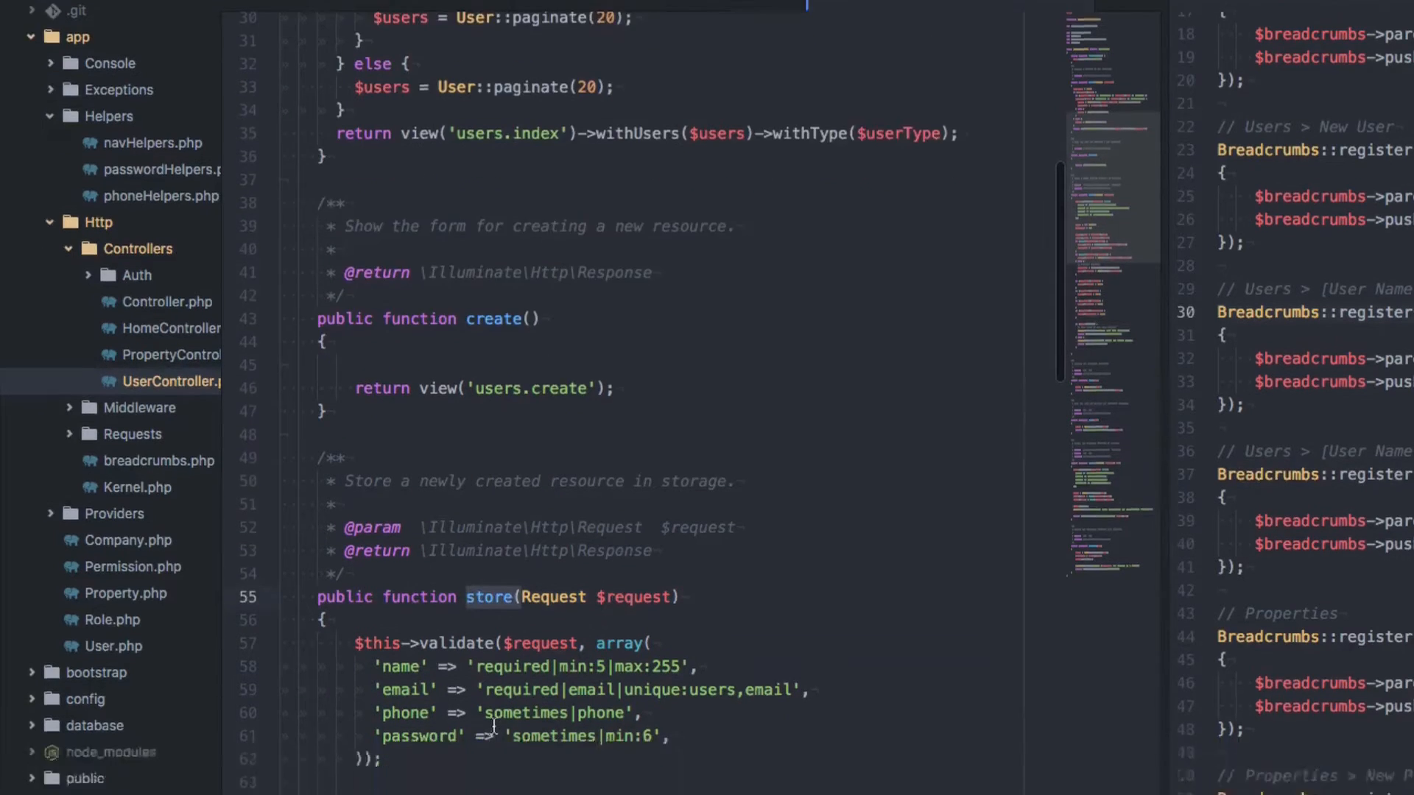
scroll(down, 3)
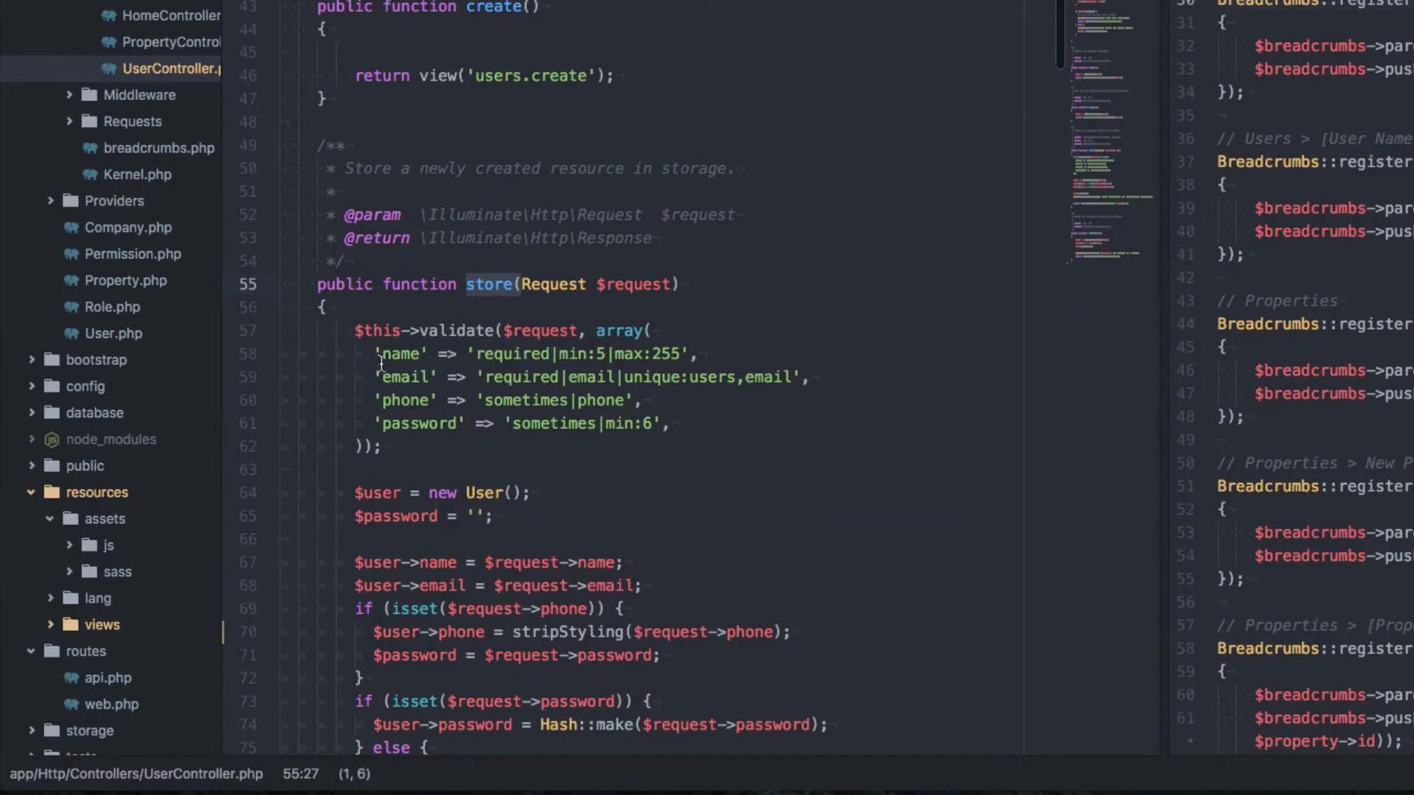
click(645, 330)
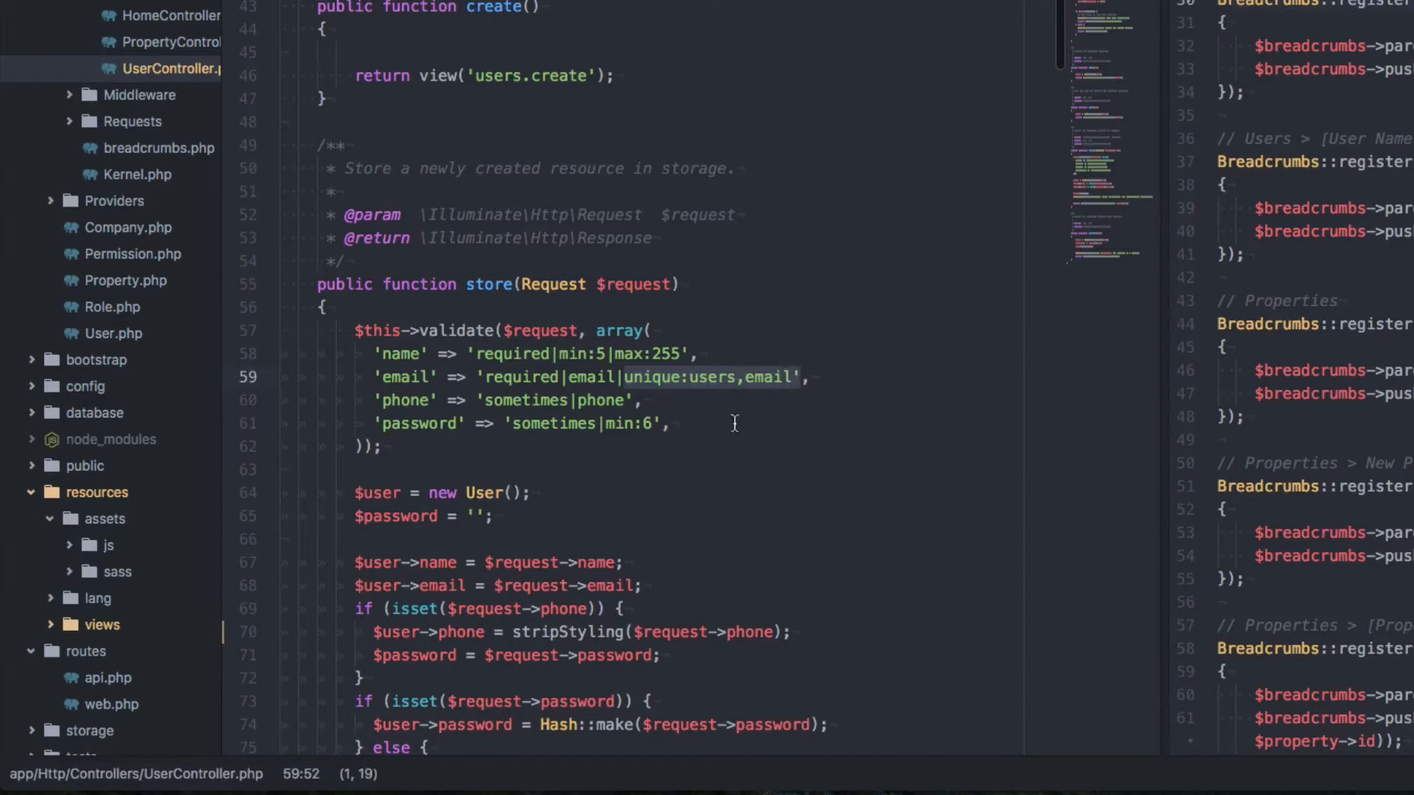
double_click(406, 377)
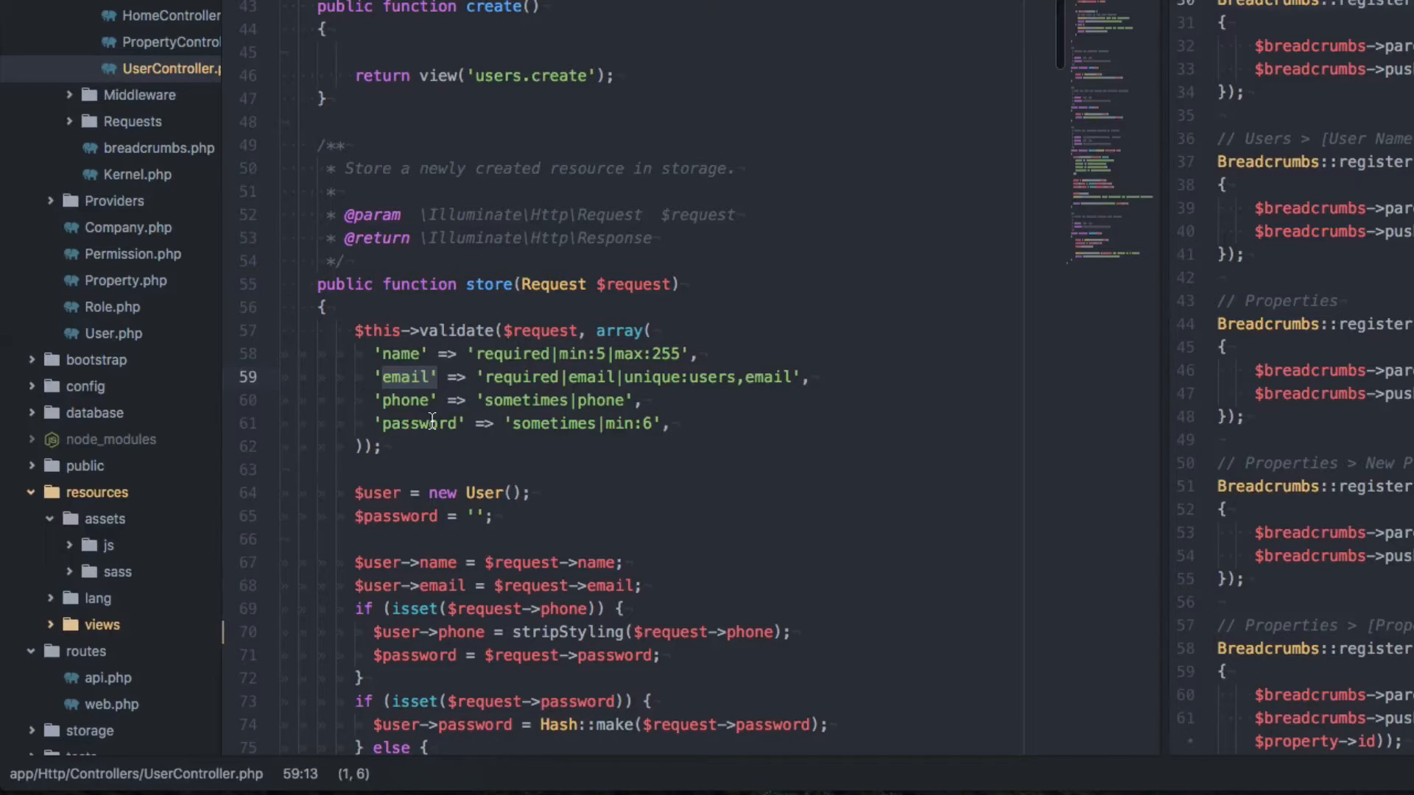
mouse_move(467, 377)
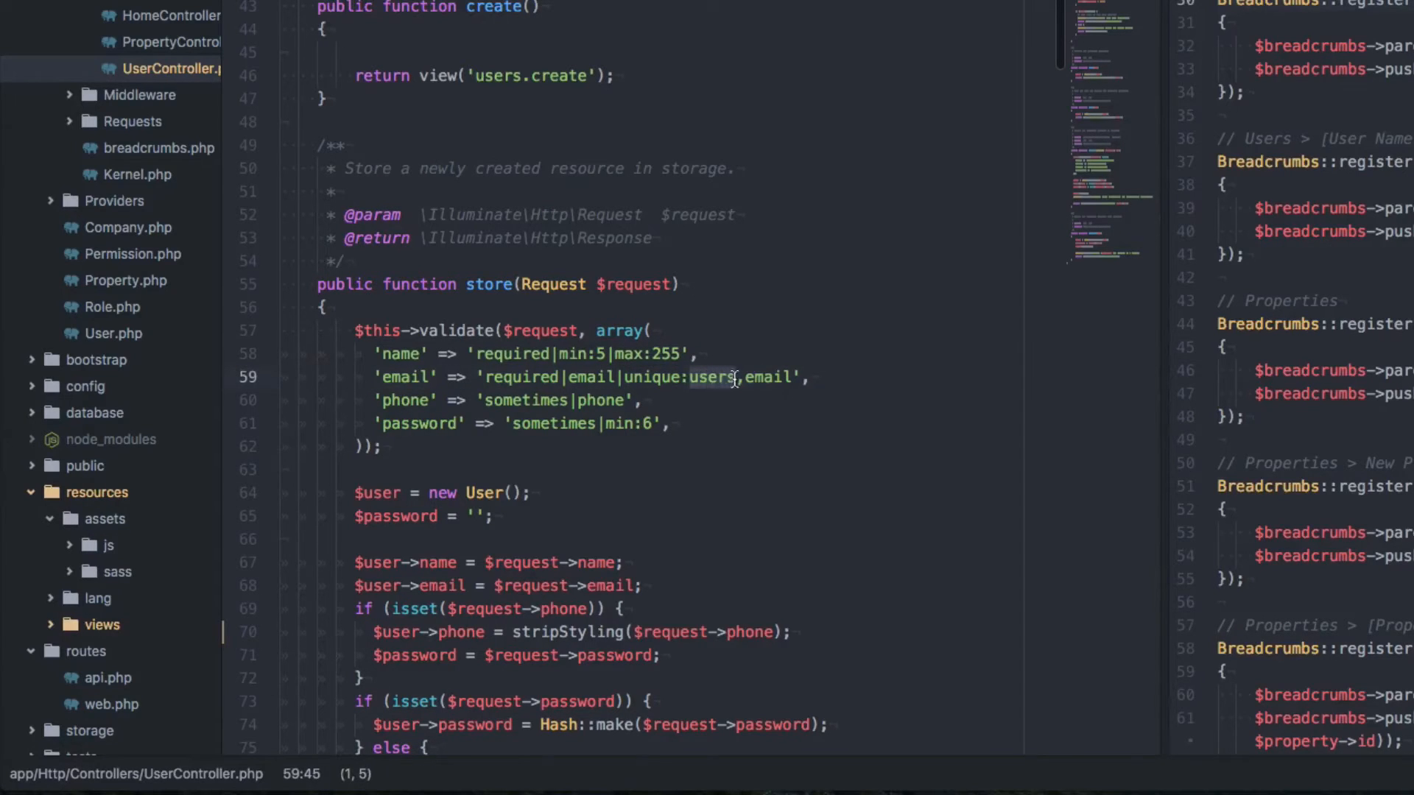
double_click(712, 377)
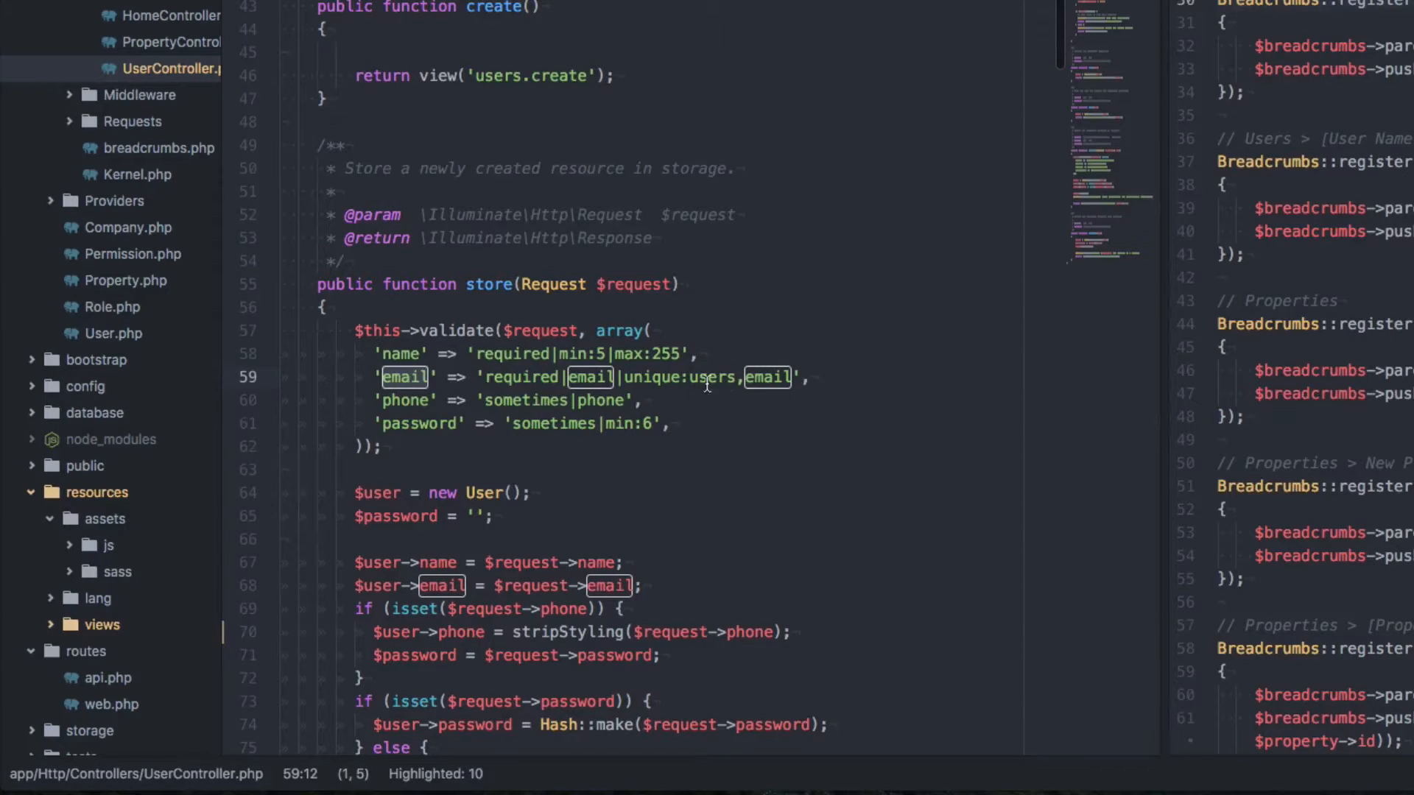
click(742, 415)
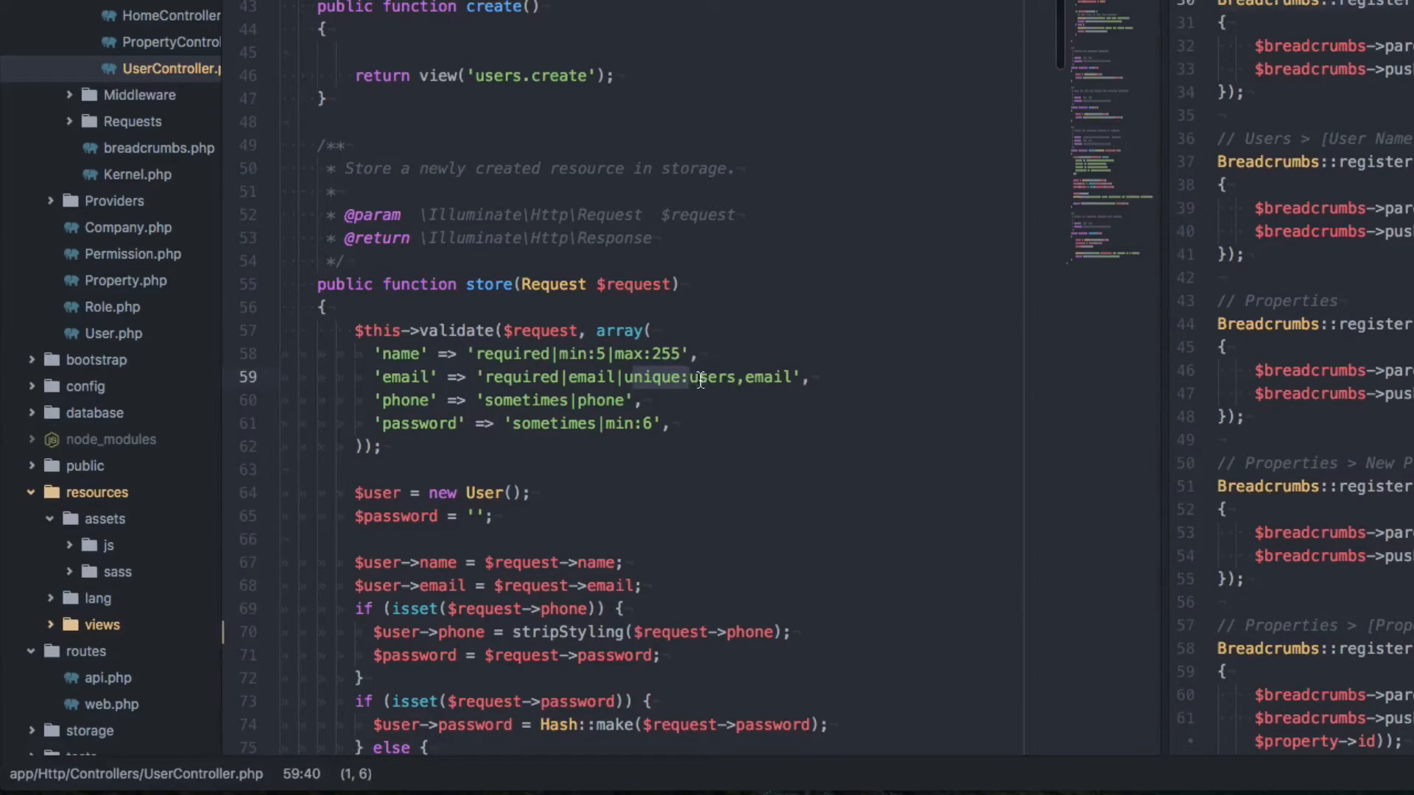
double_click(713, 377)
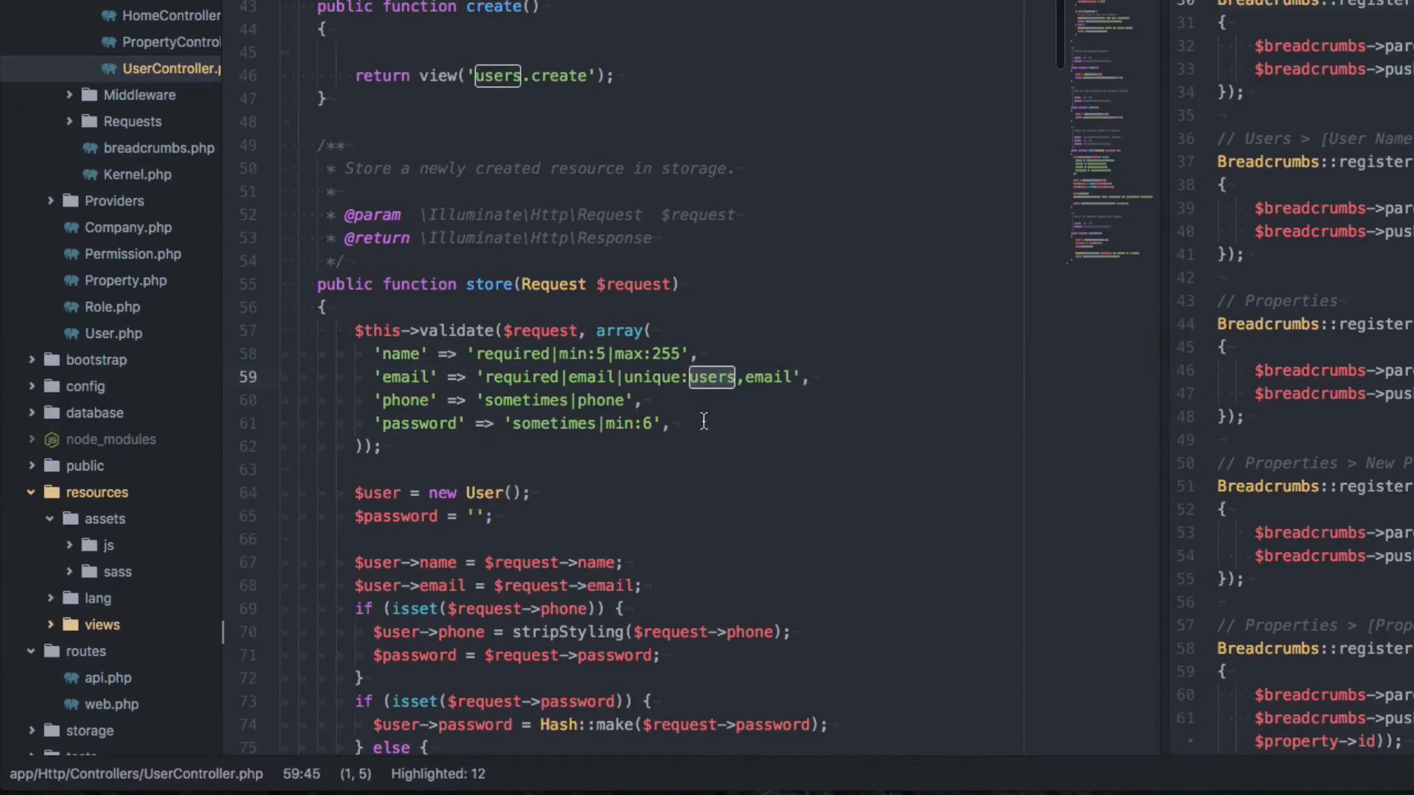
click(745, 377)
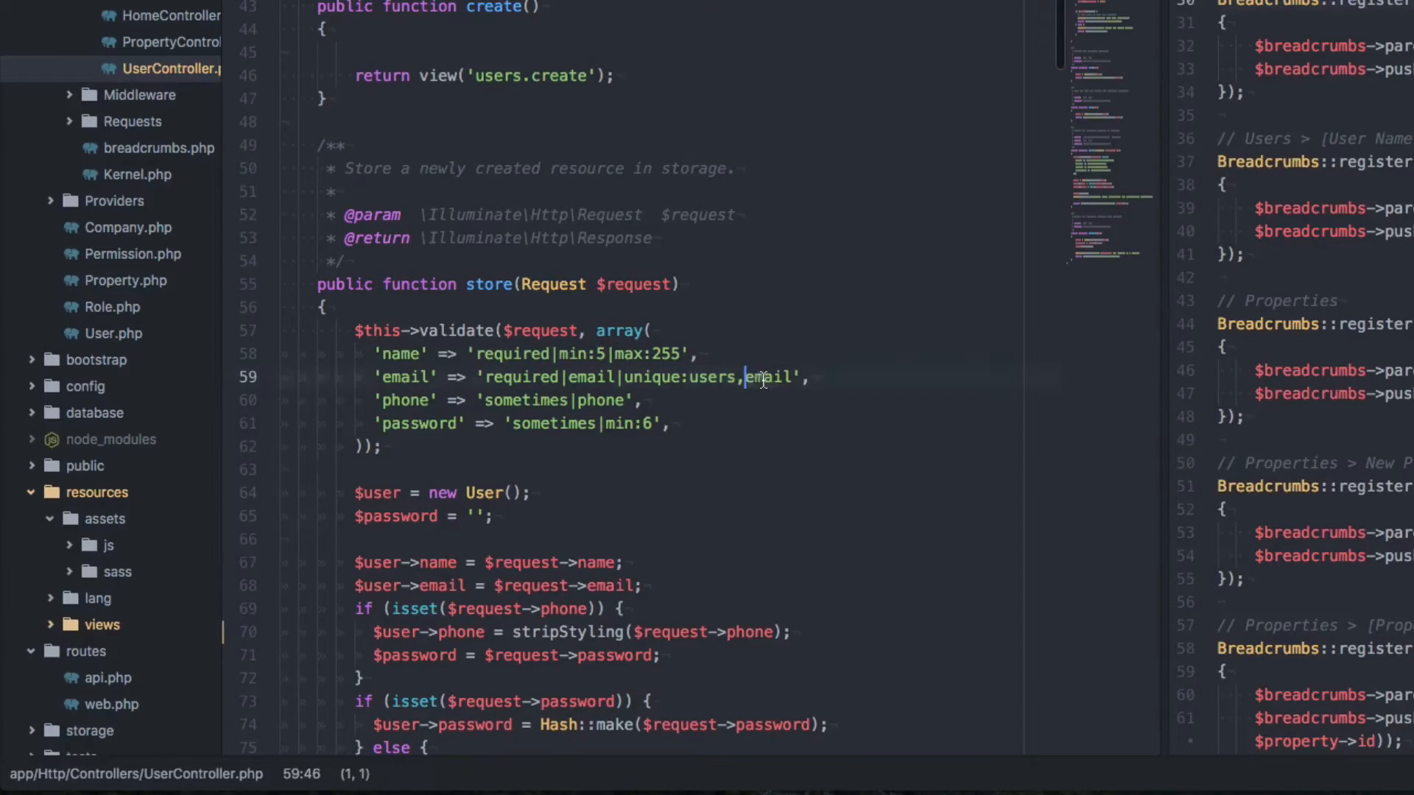
double_click(769, 377)
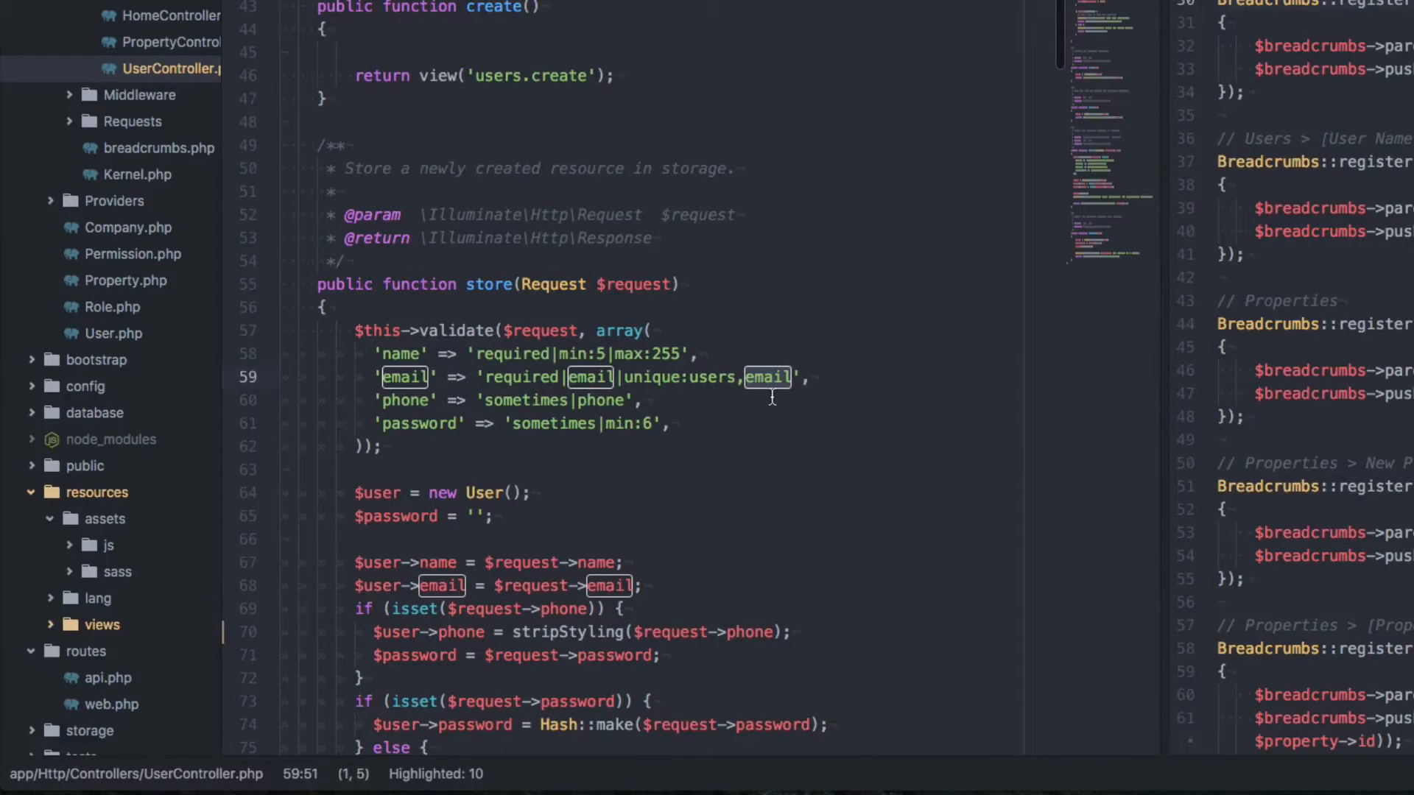
mouse_move(738, 400)
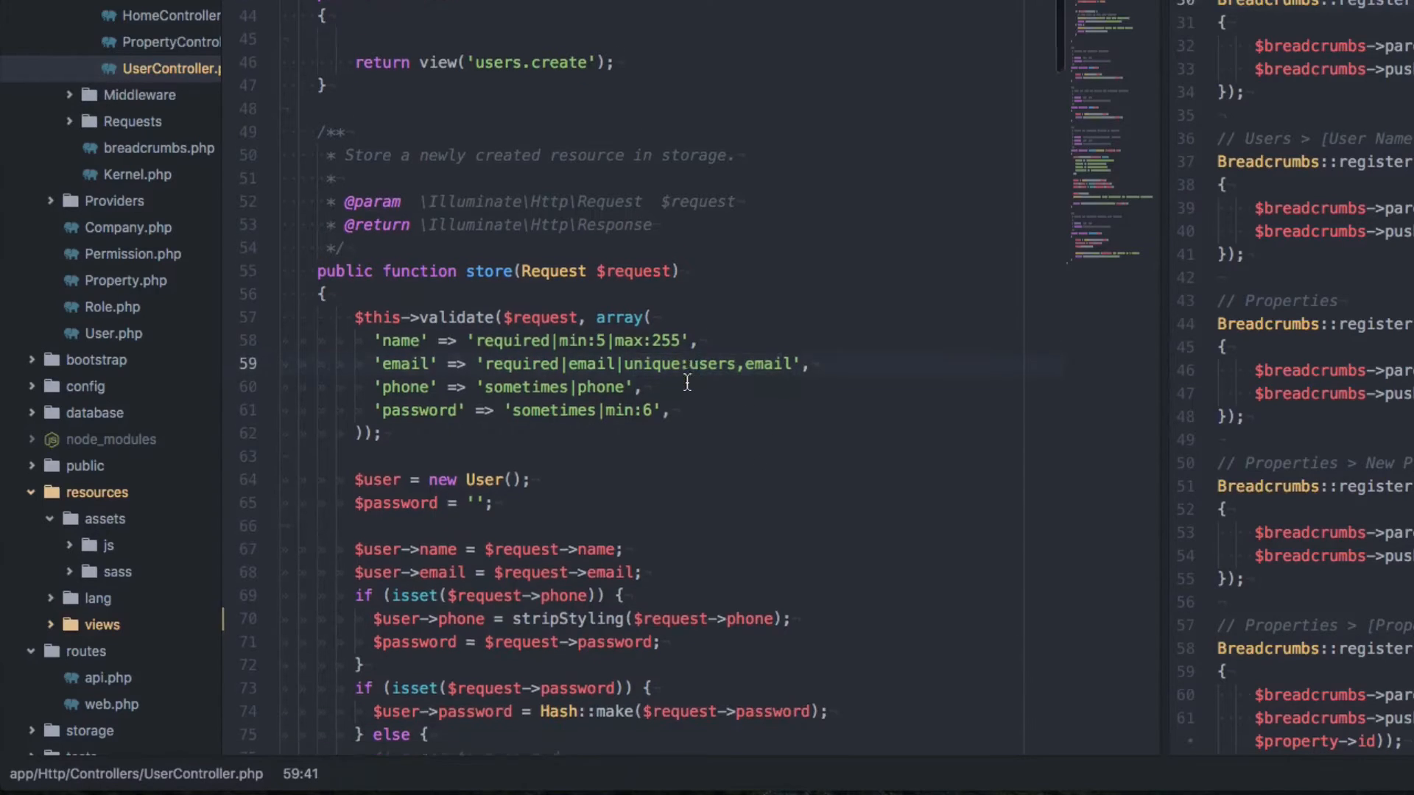
Extend update()'s email rule to 'required|email|unique:users,email'.
scroll(down, 3)
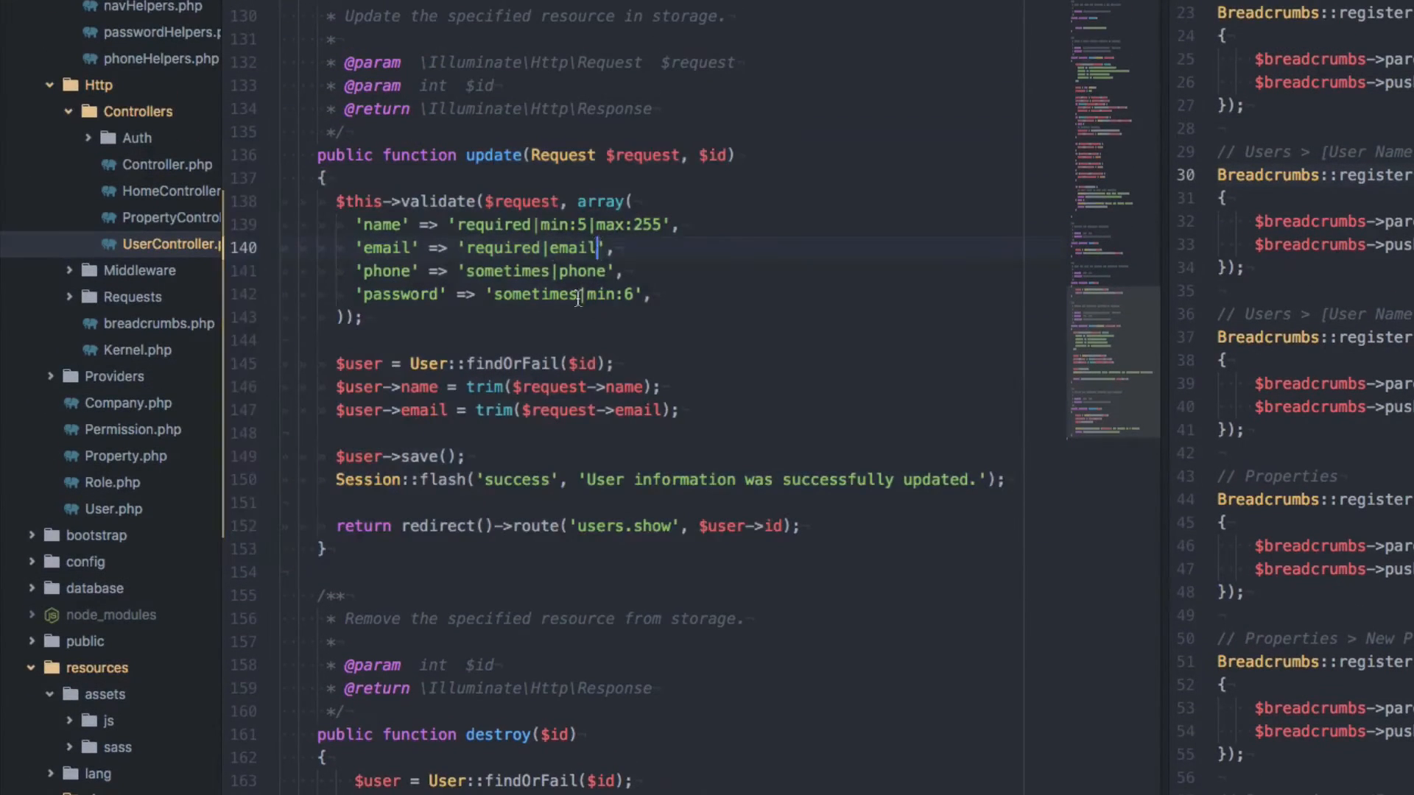
mouse_move(483, 256)
text(|)
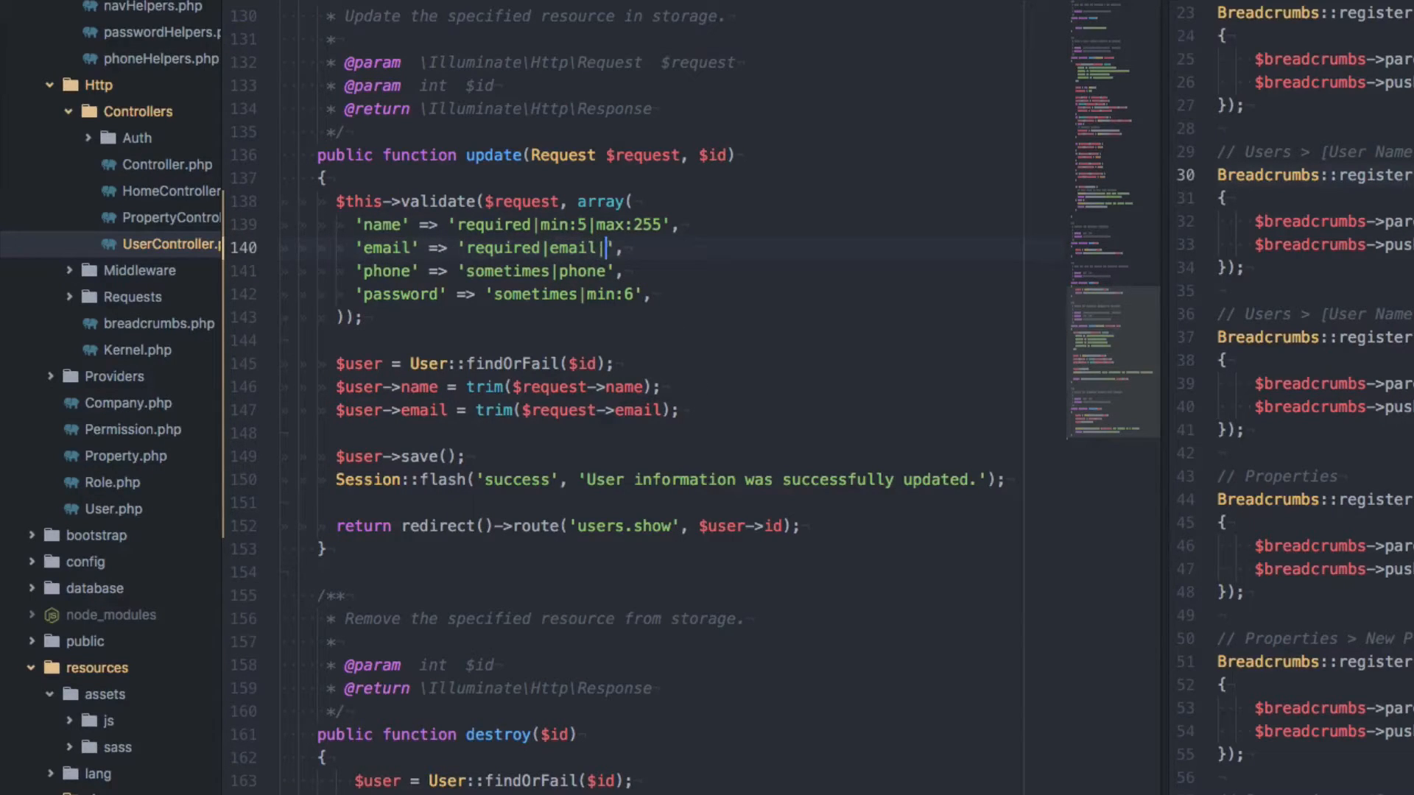
text(unique)
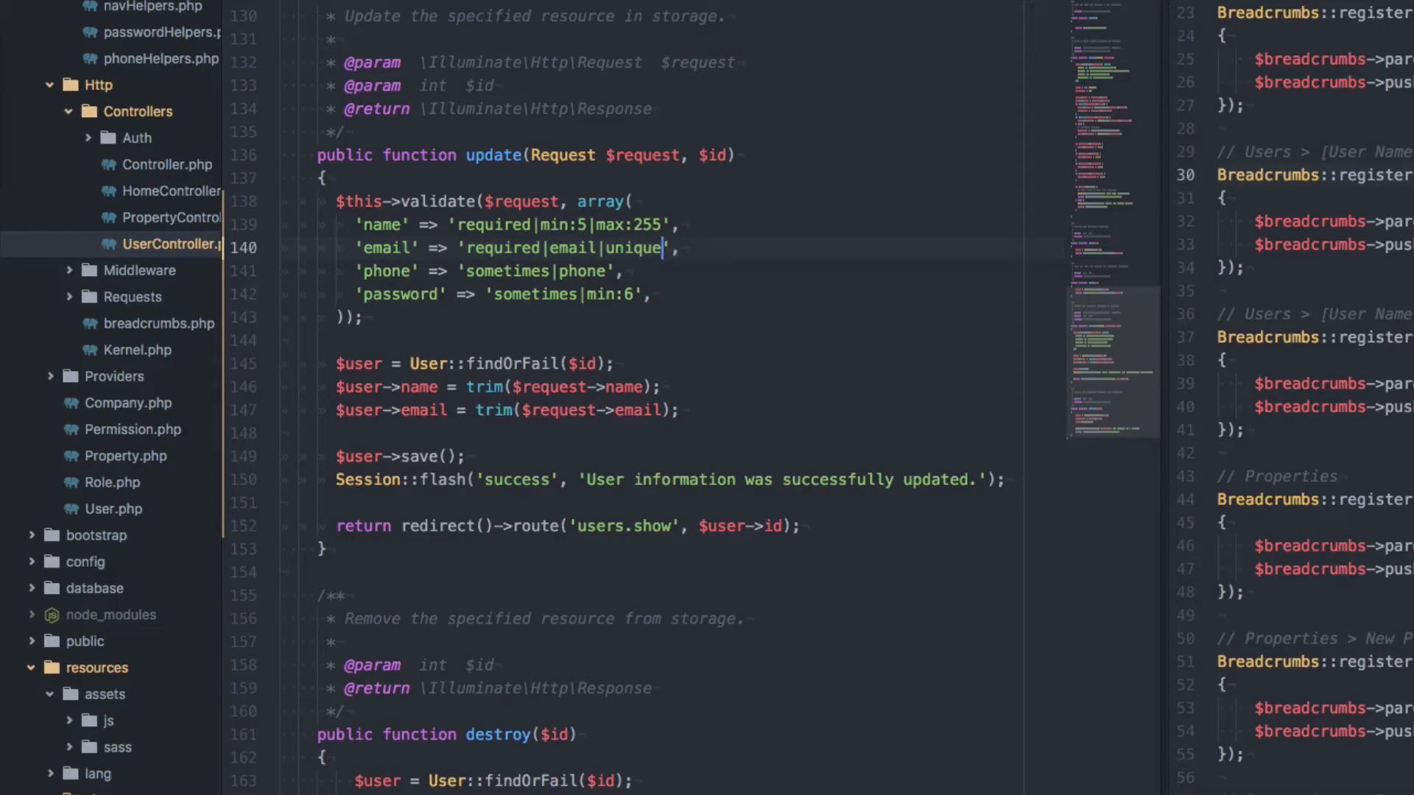
text(:users)
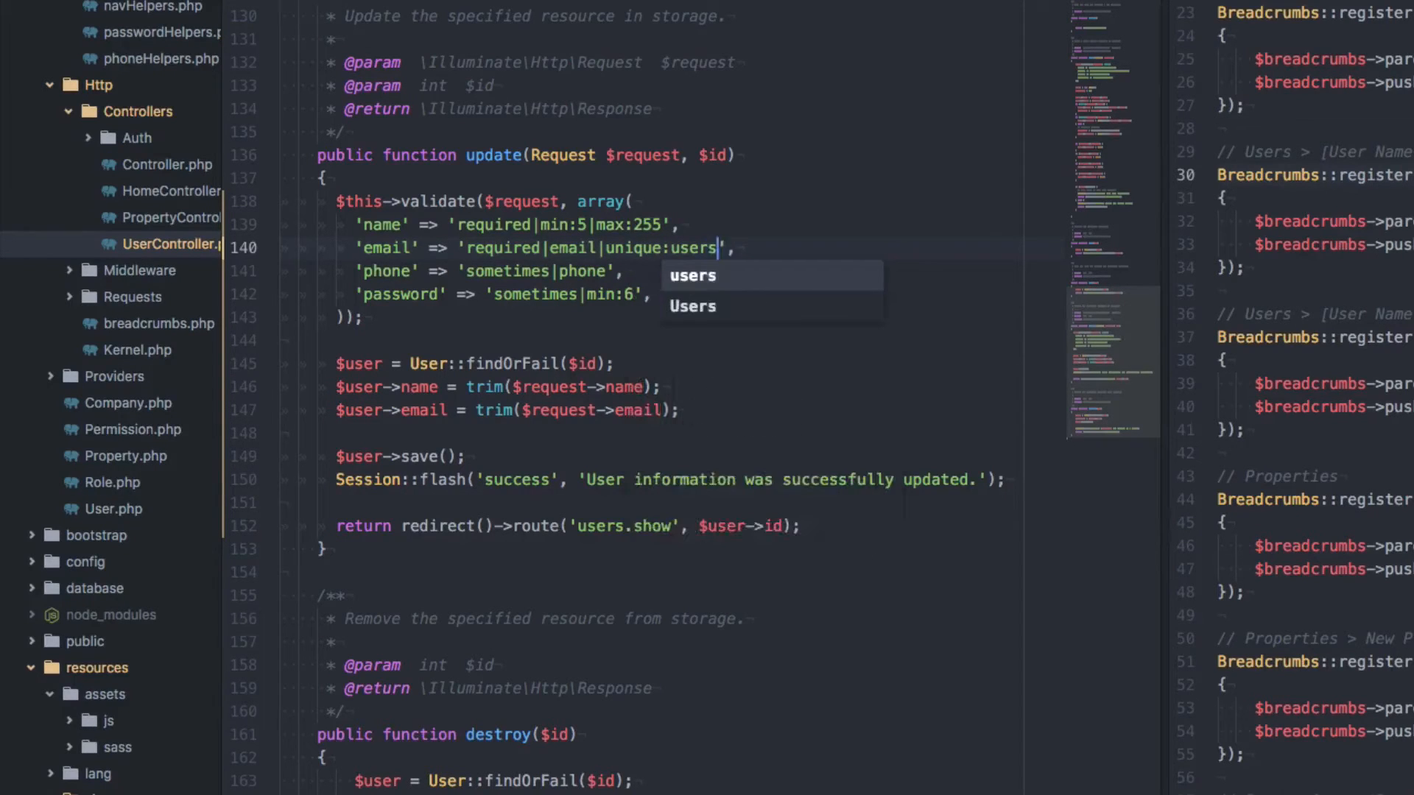
text(,email)
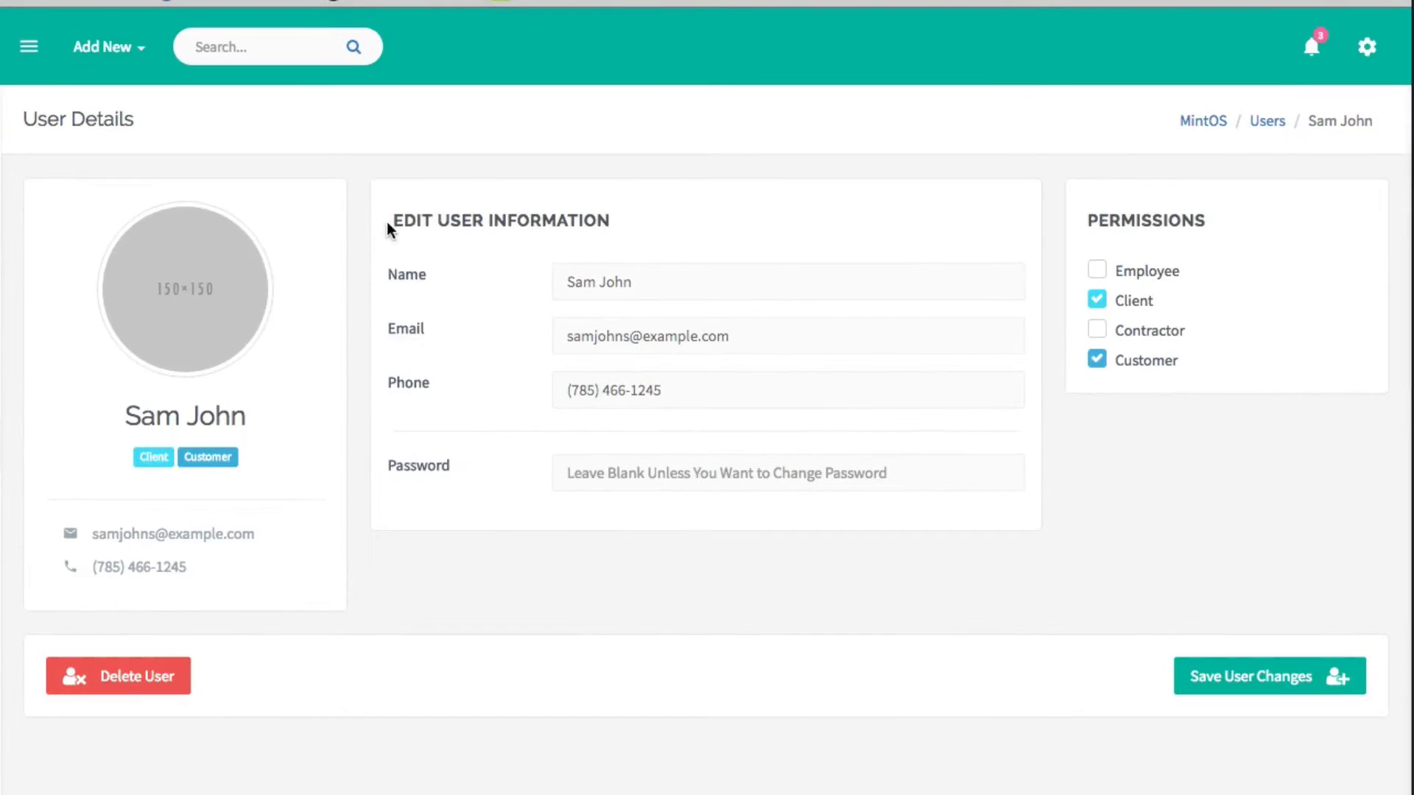
mouse_move(229, 31)
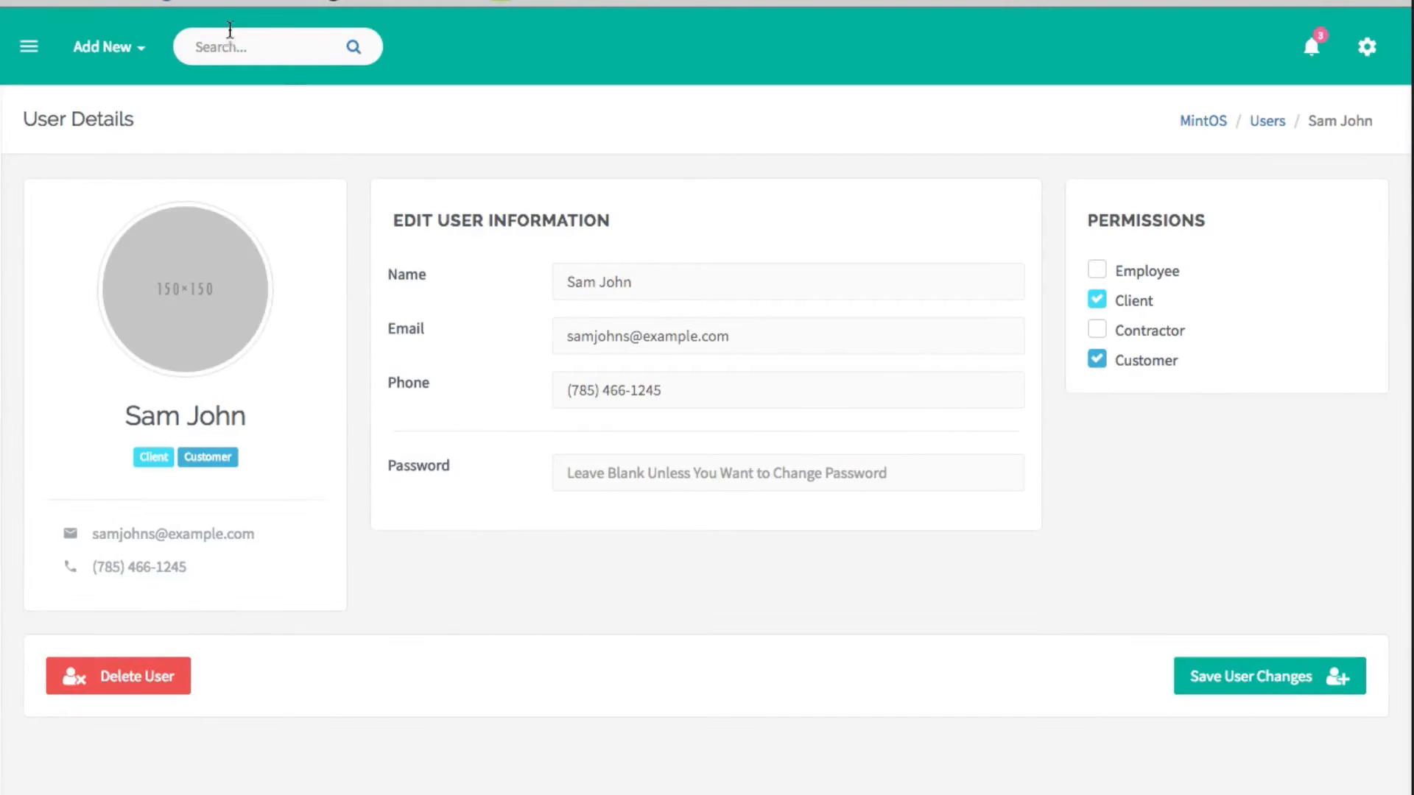
mouse_move(507, 212)
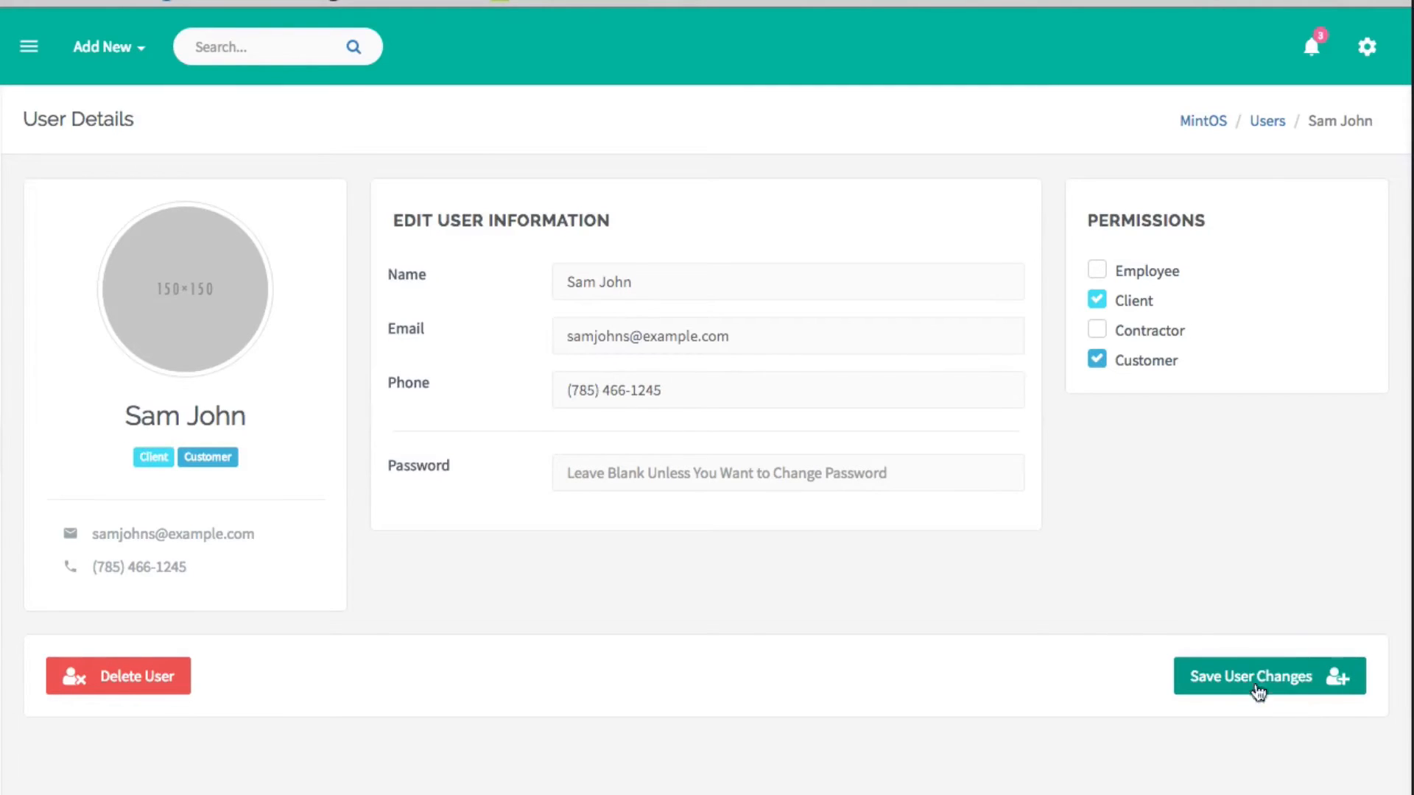
mouse_move(1021, 587)
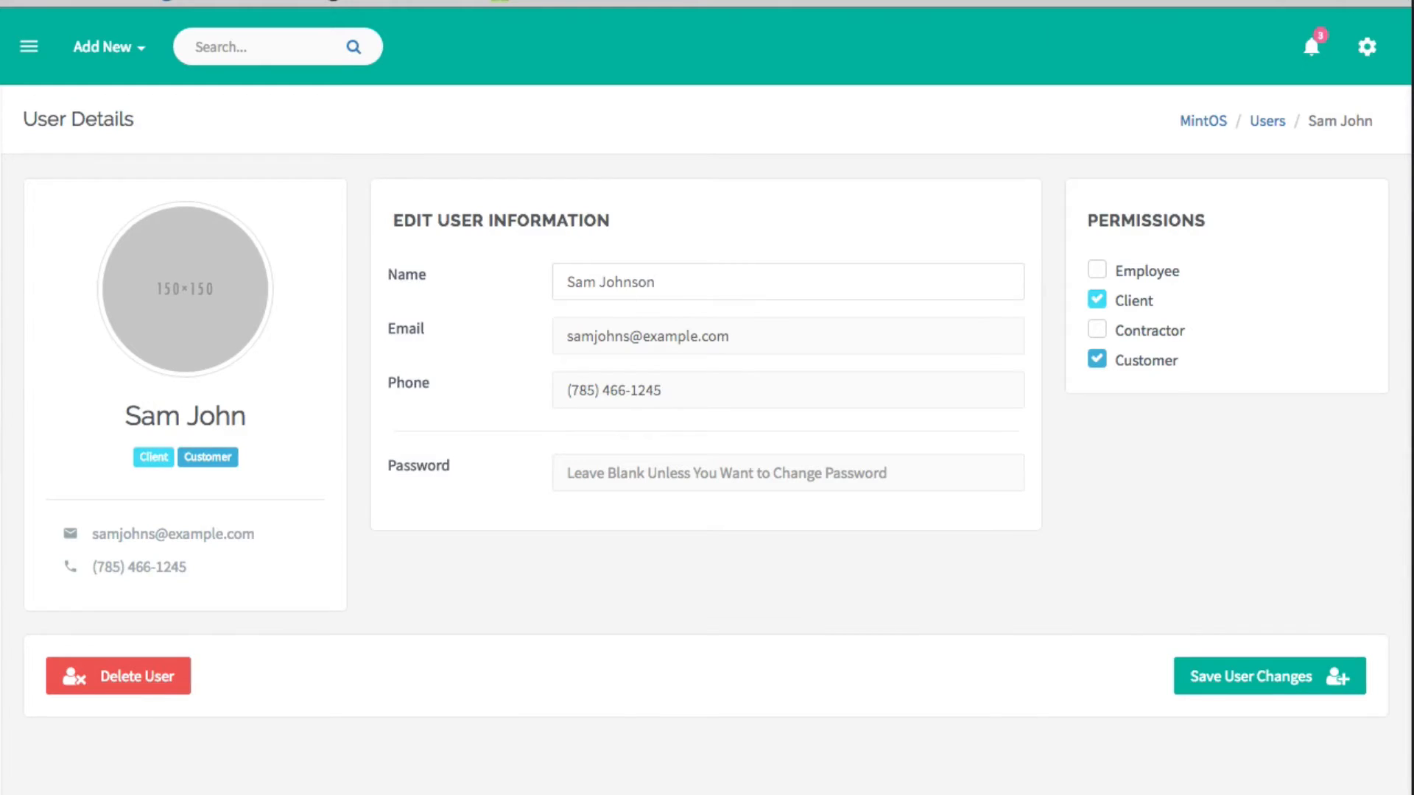
click(788, 336)
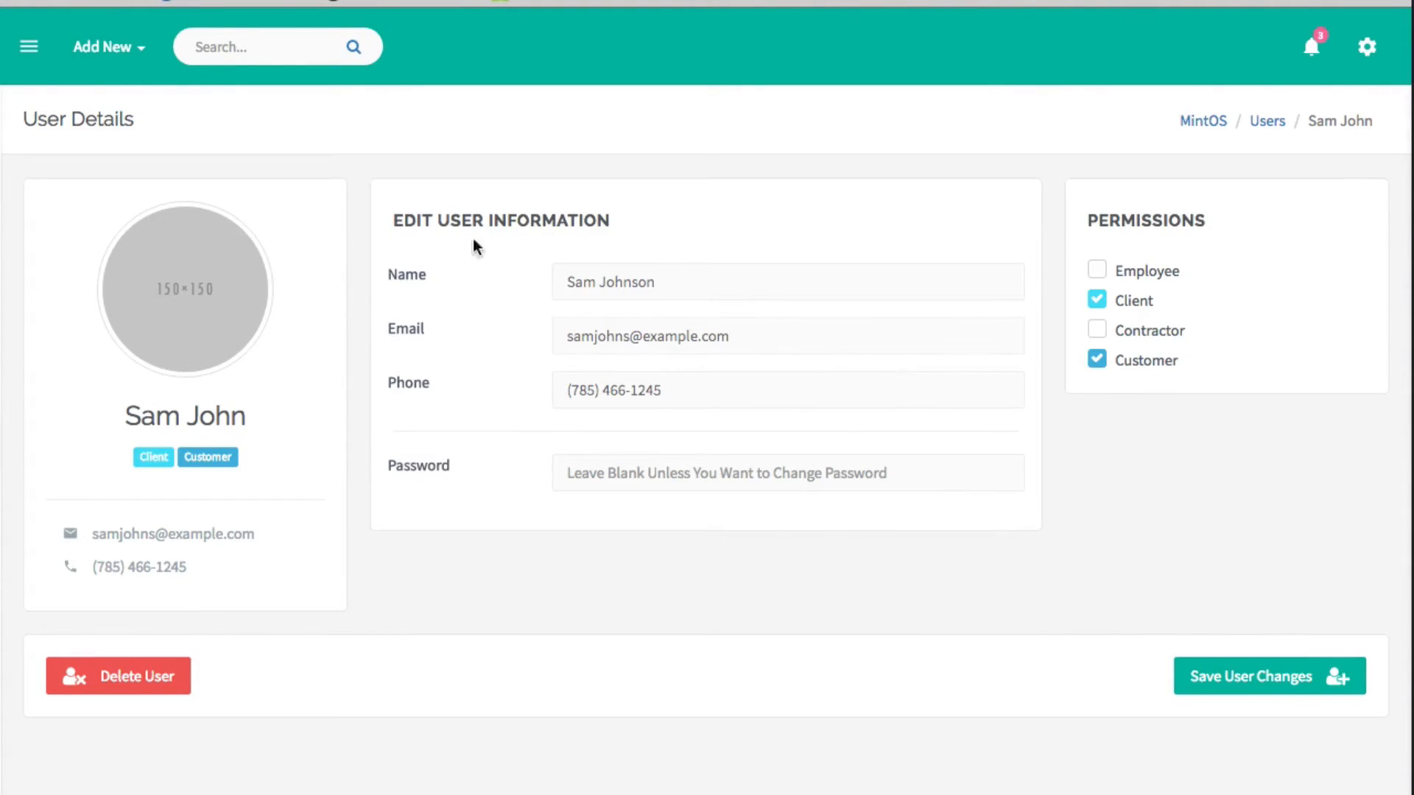
mouse_move(1240, 689)
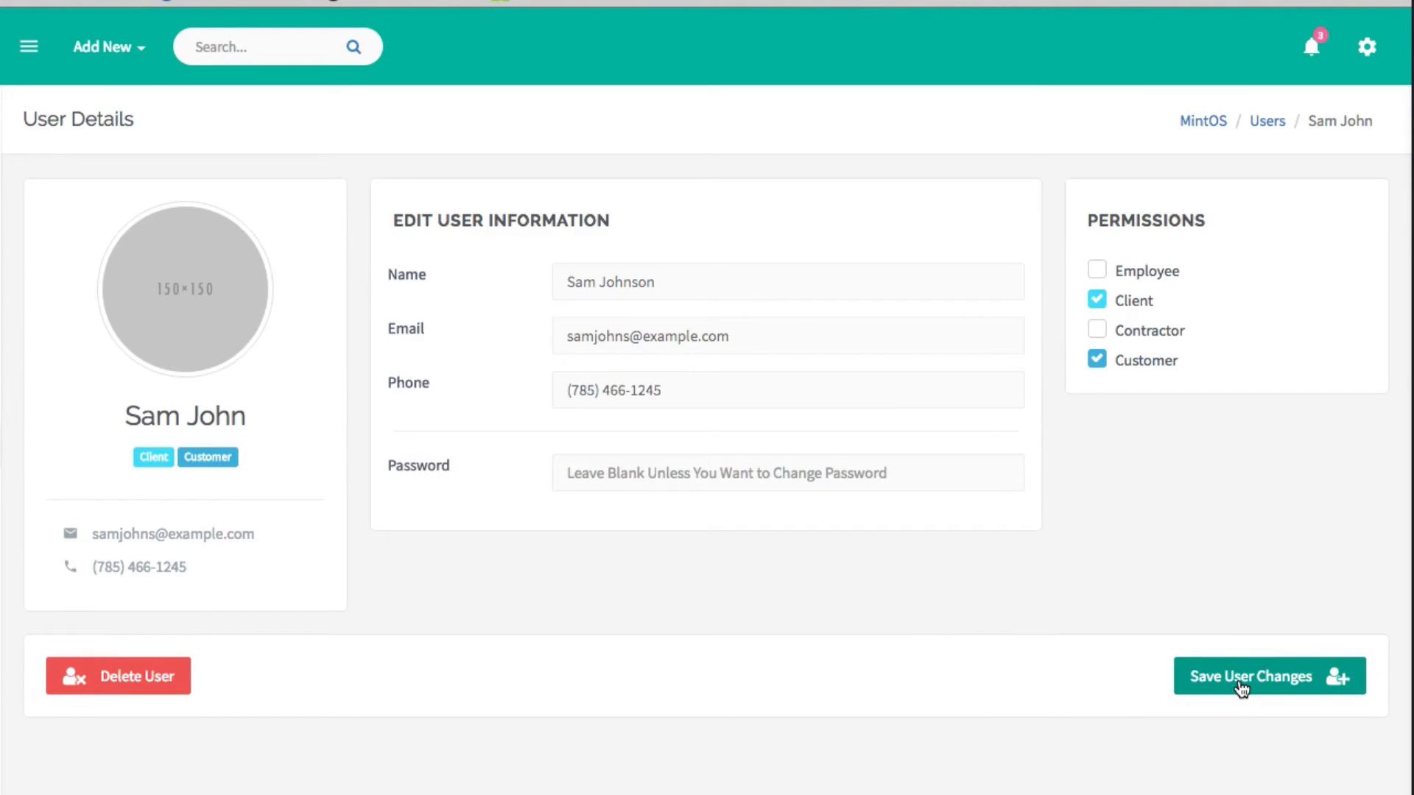
text(Sam John)
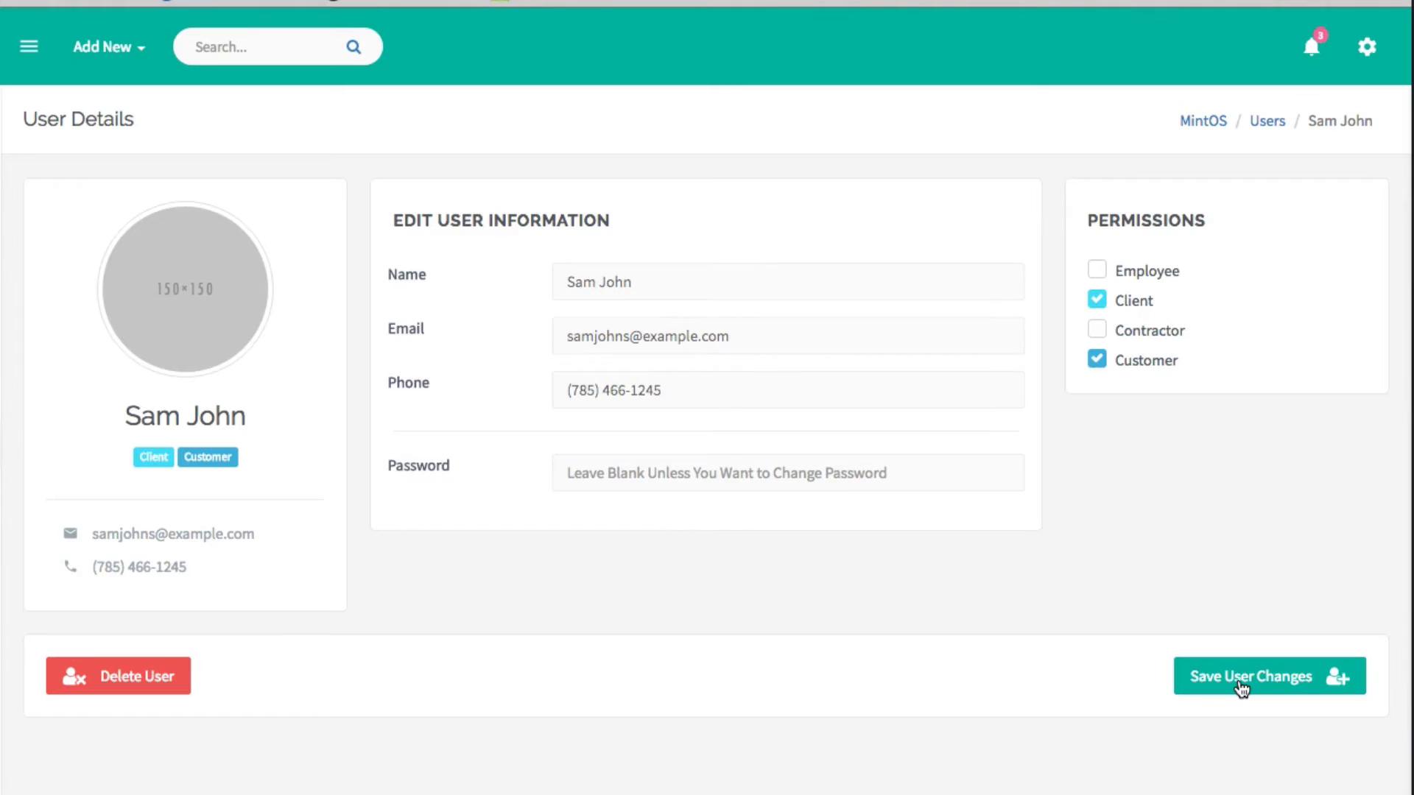
mouse_move(1193, 149)
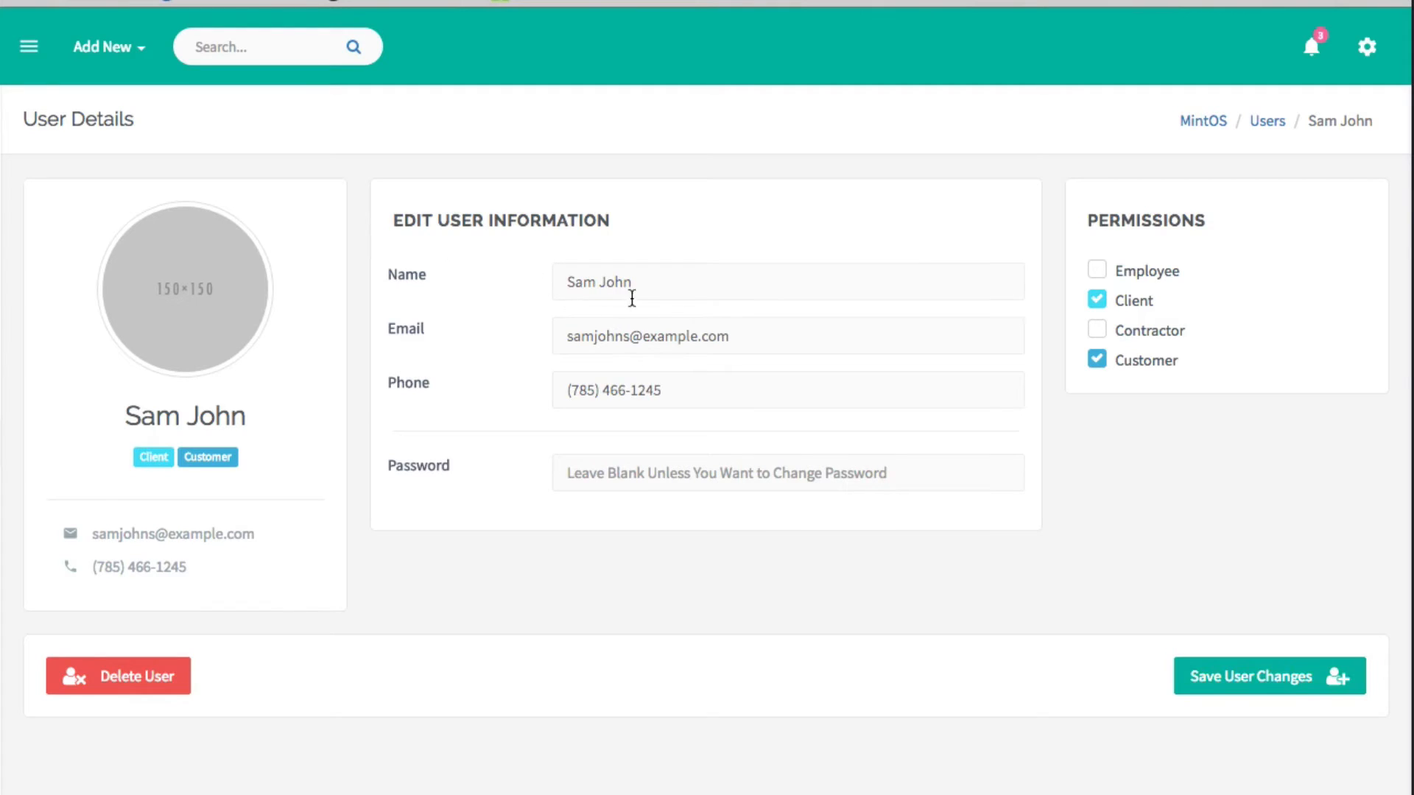
double_click(598, 281)
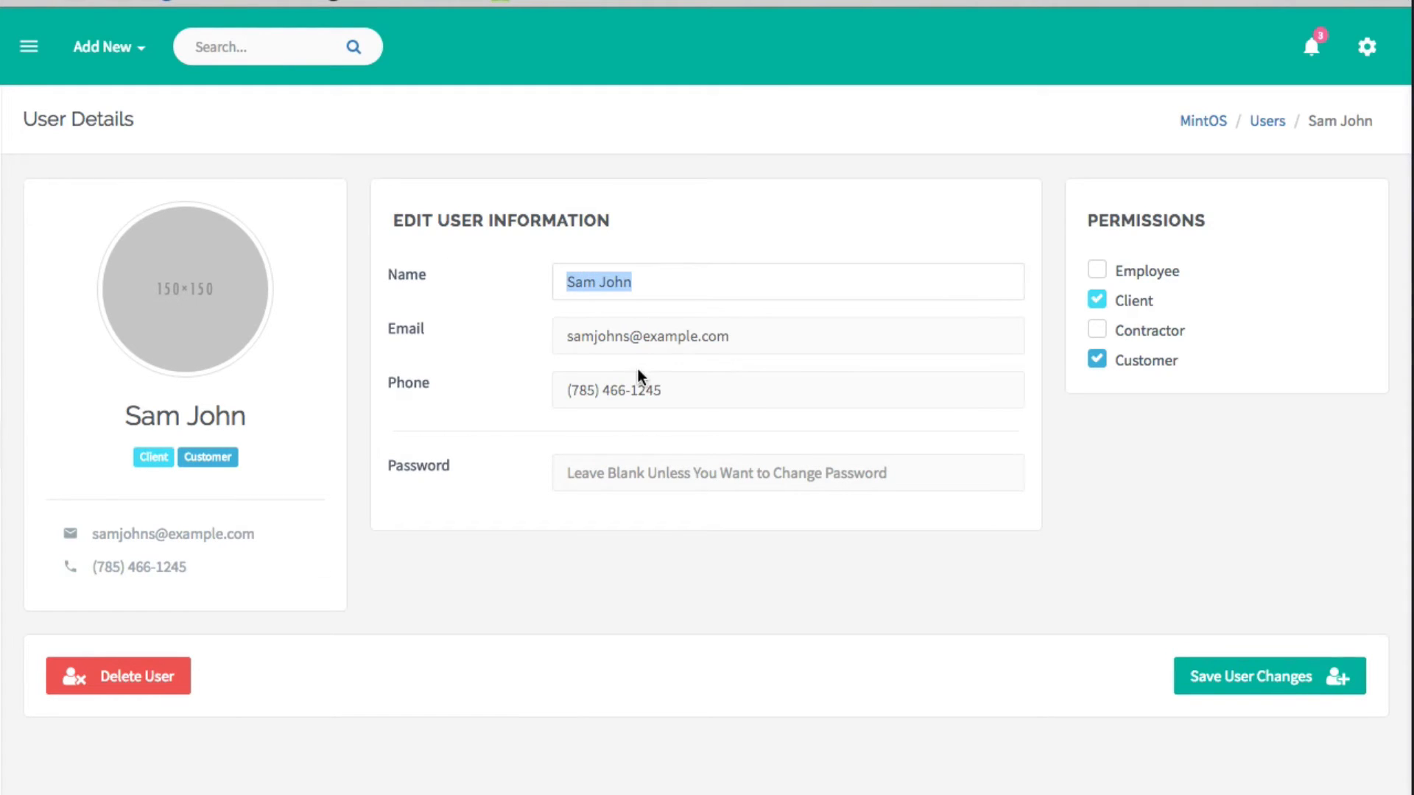
mouse_move(1231, 719)
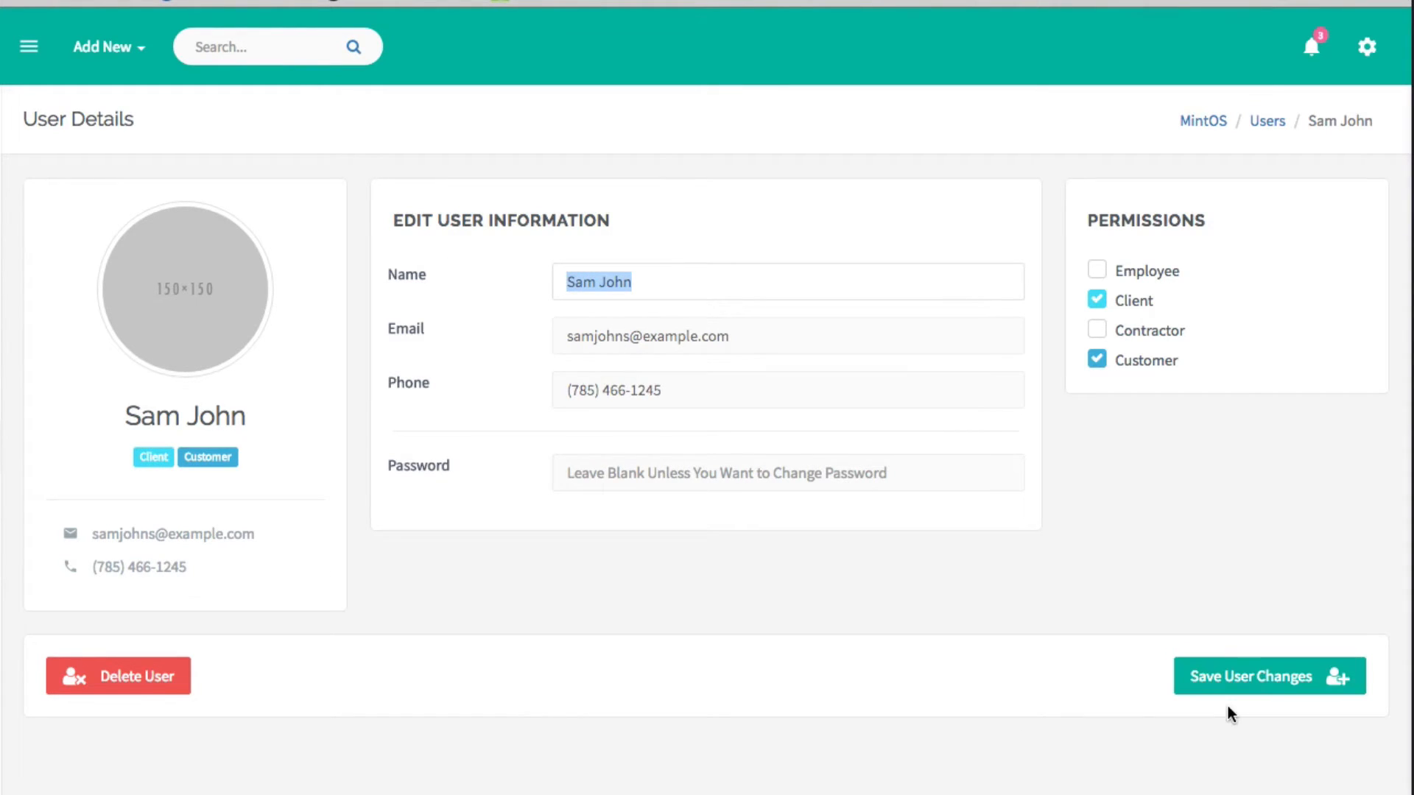
mouse_move(819, 387)
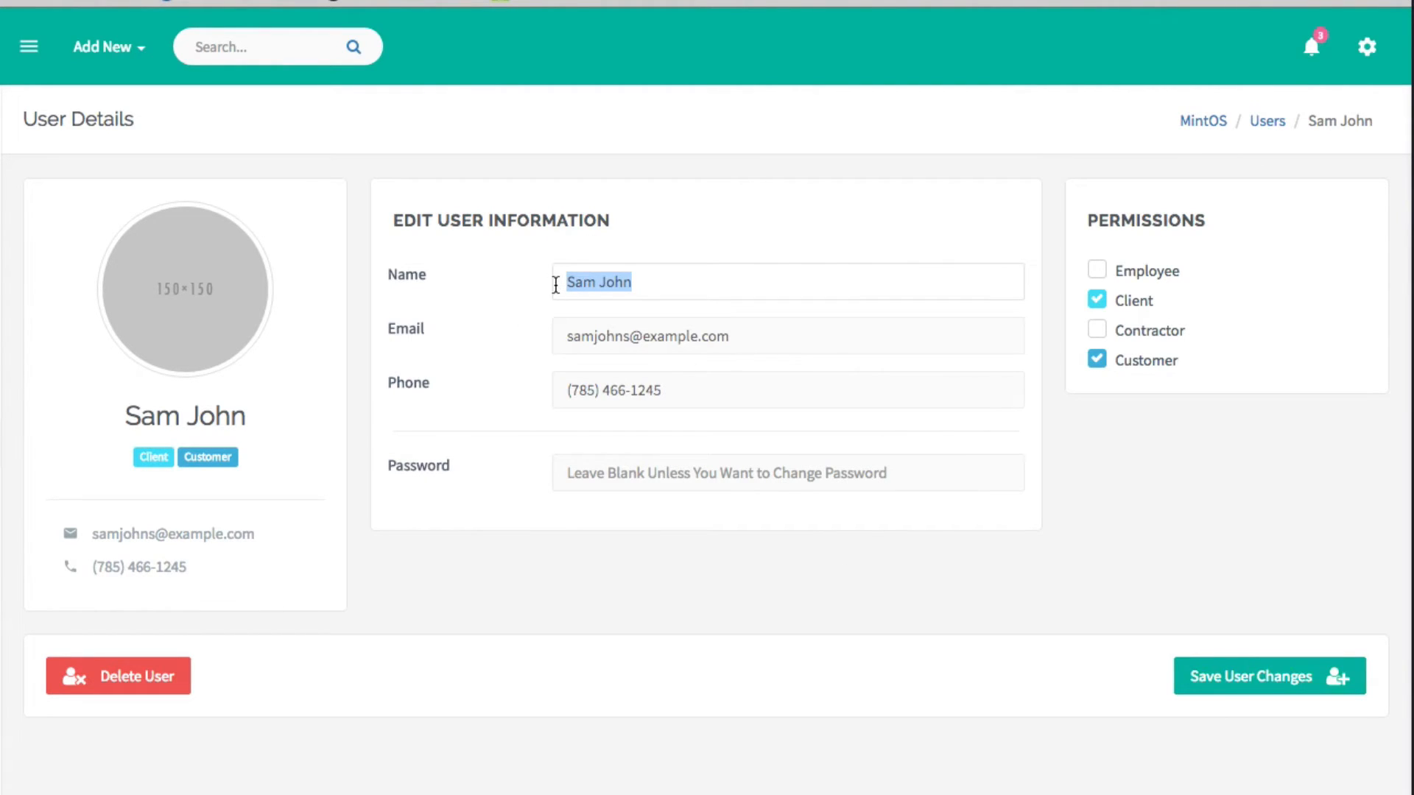
click(523, 544)
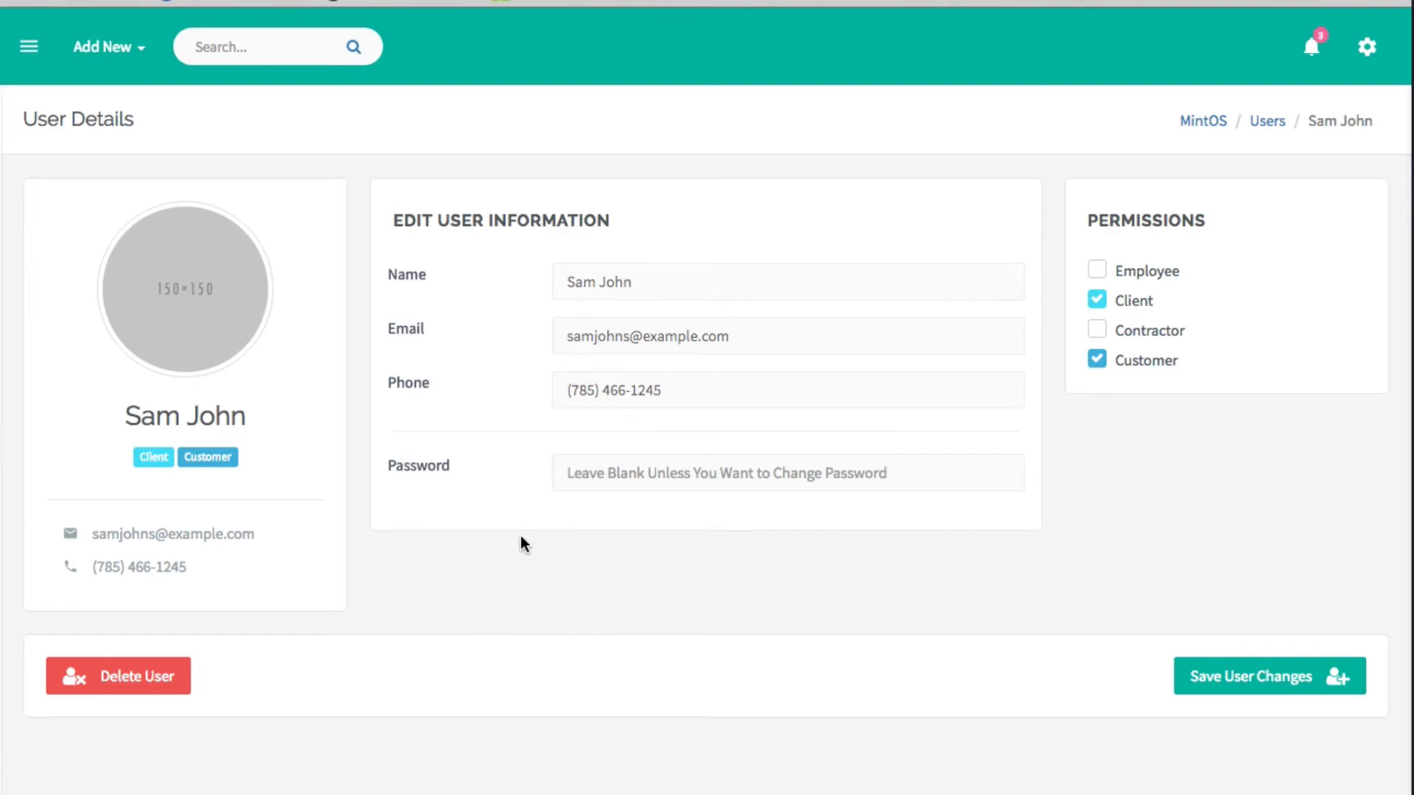
mouse_move(533, 368)
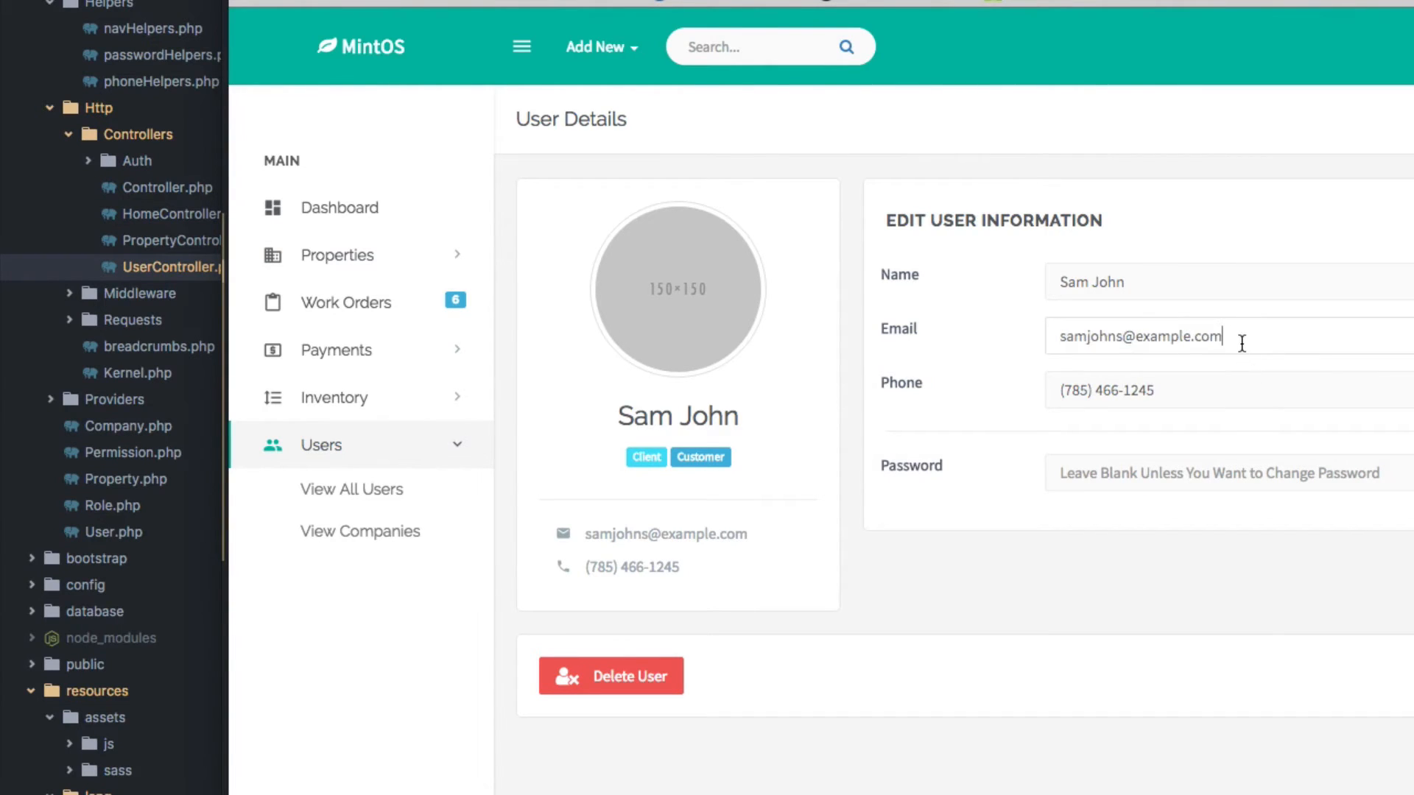
mouse_move(696, 714)
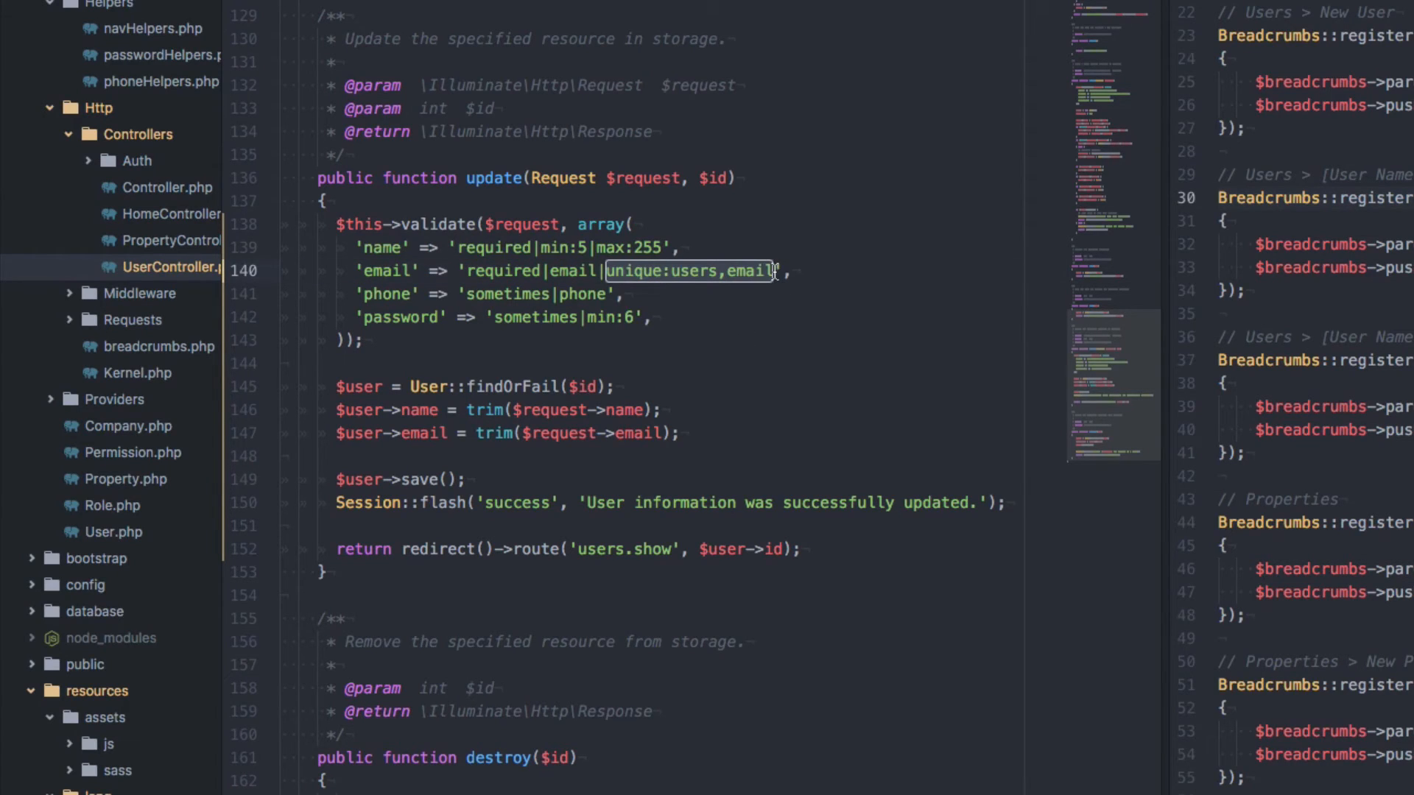
Append ,$id from update()'s parameter so the rule reads "required|email|unique:users,email,$id".
click(914, 415)
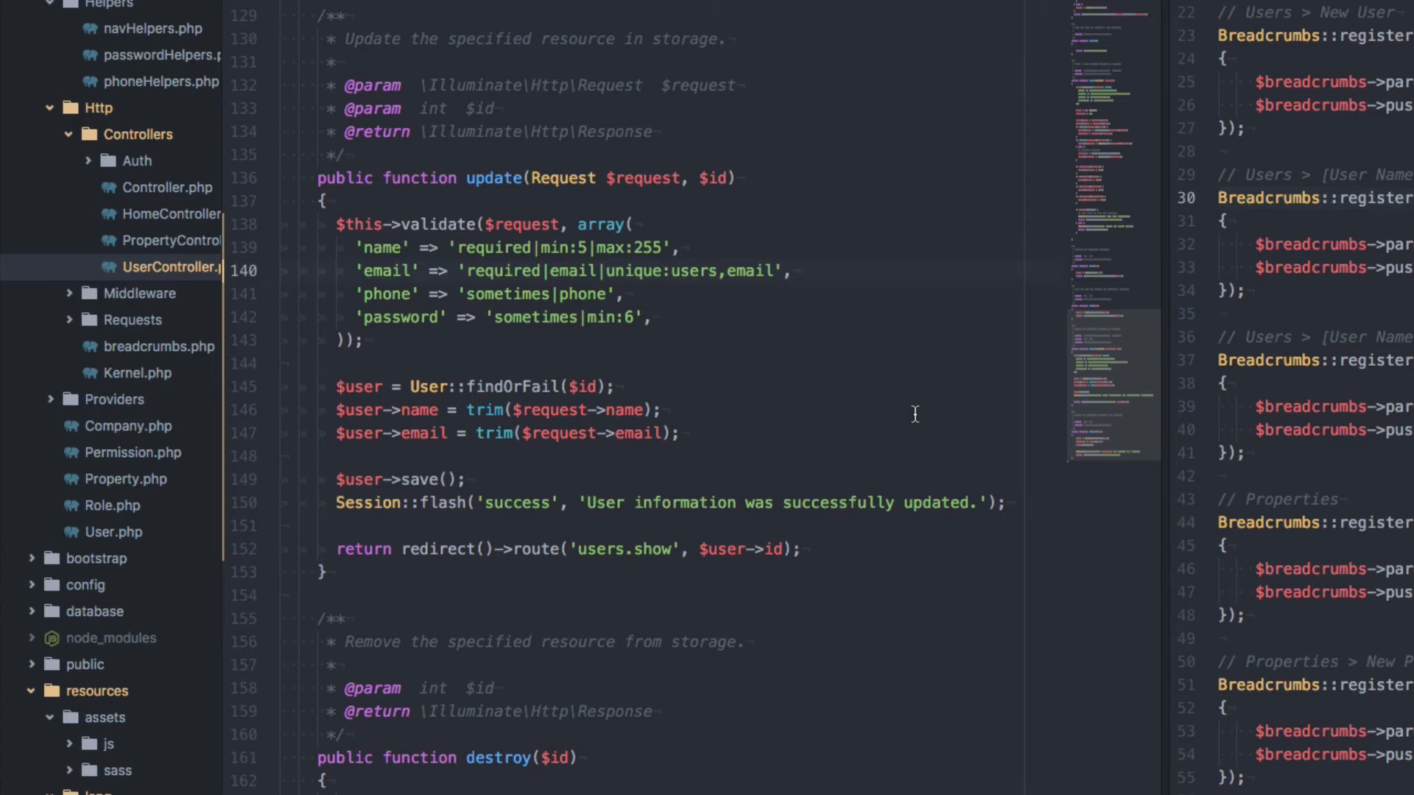
text(,)
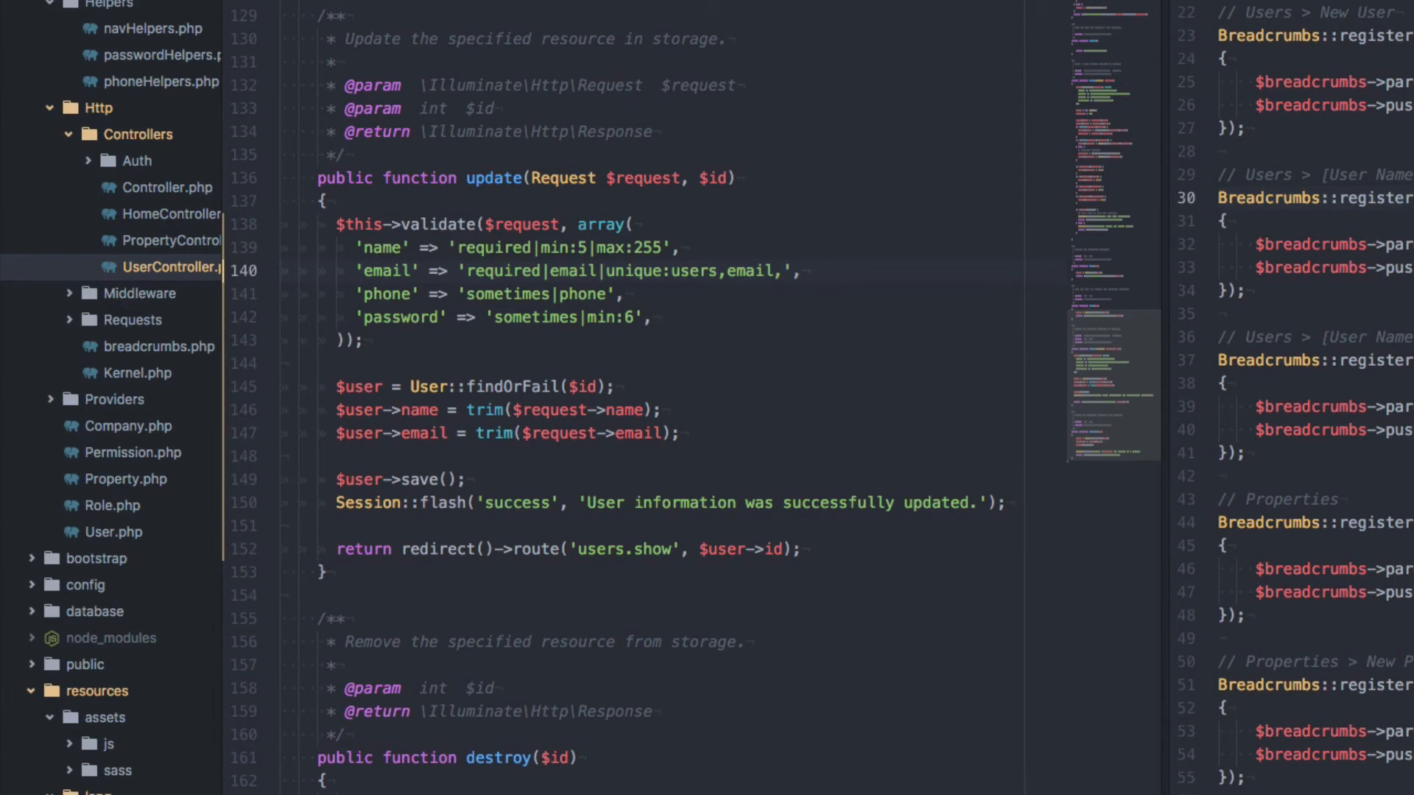
click(785, 271)
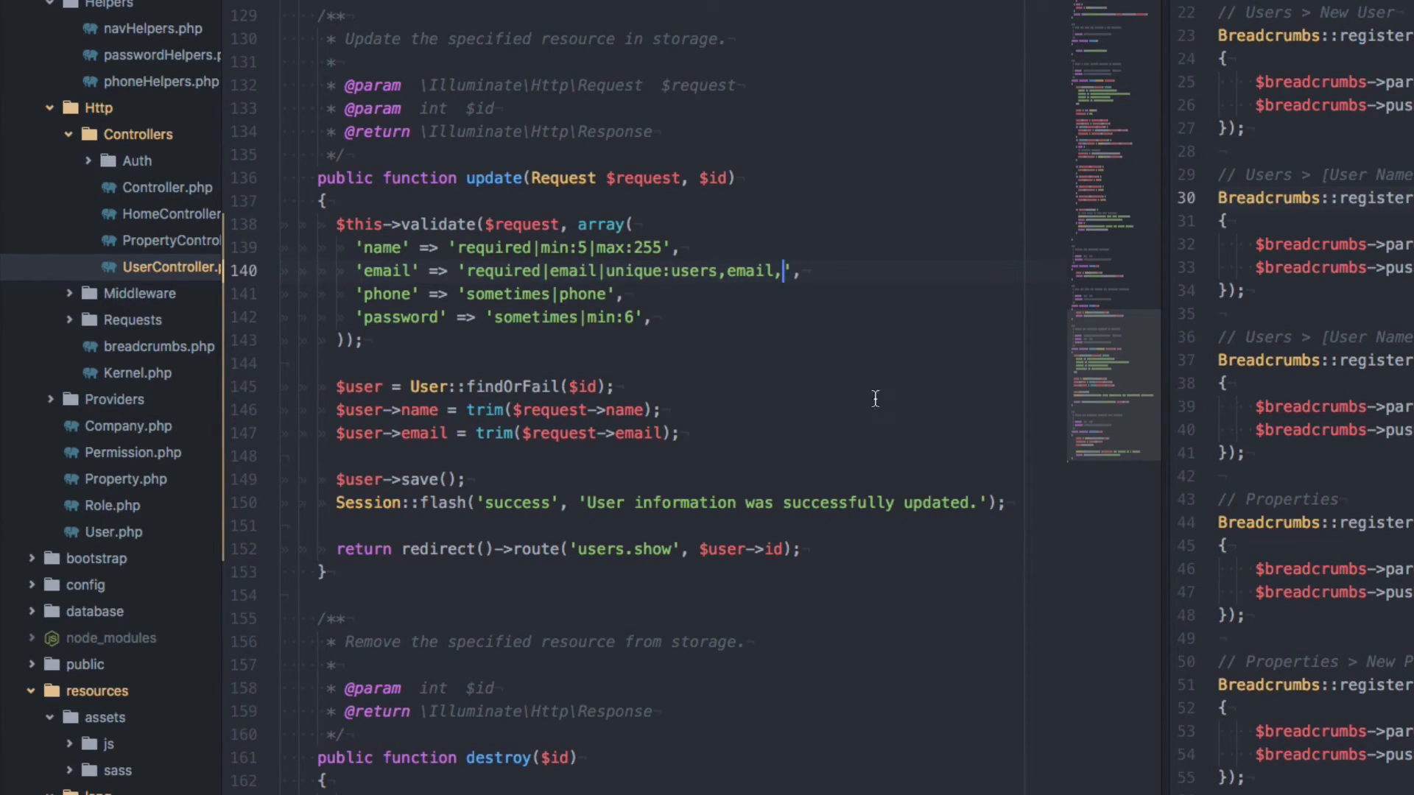
double_click(692, 271)
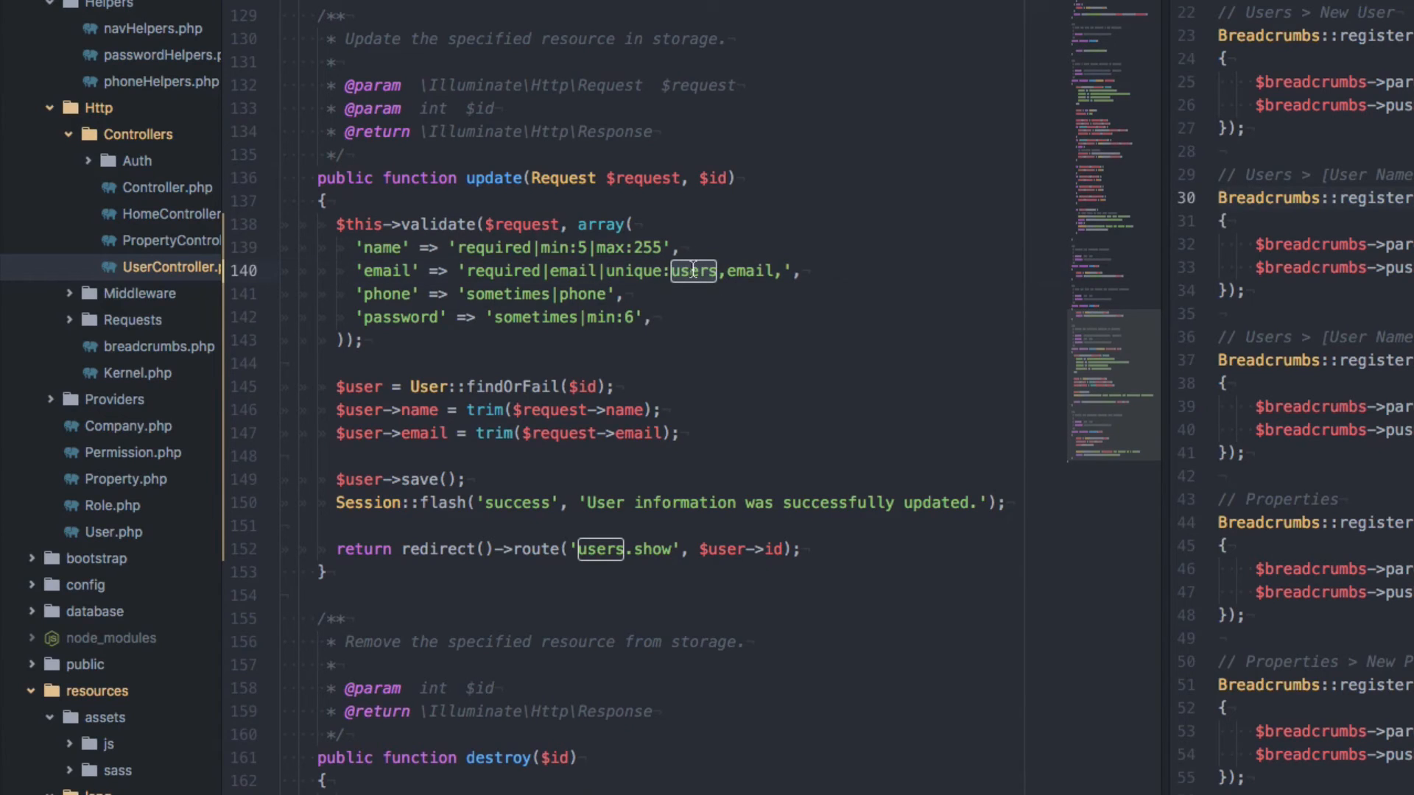
mouse_move(782, 271)
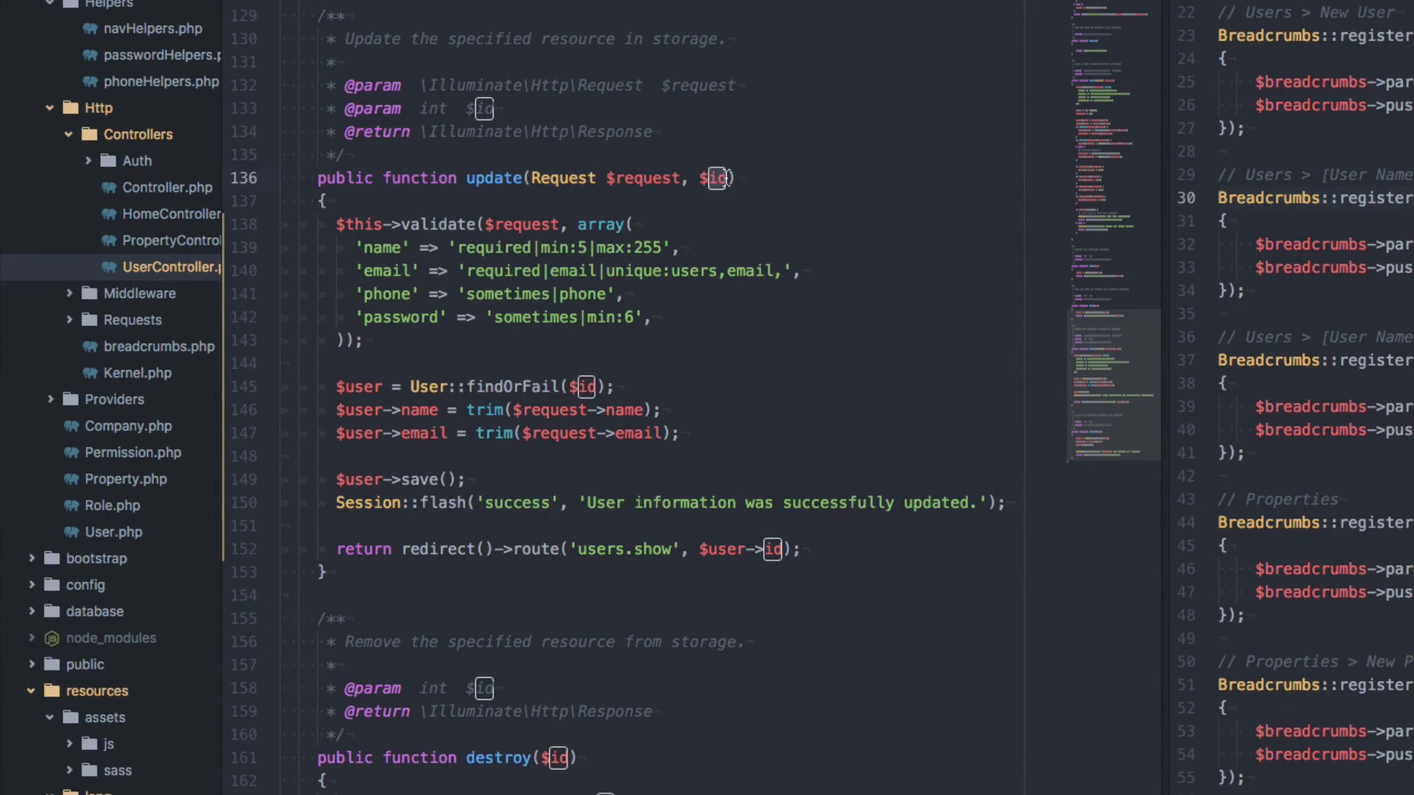
click(698, 177)
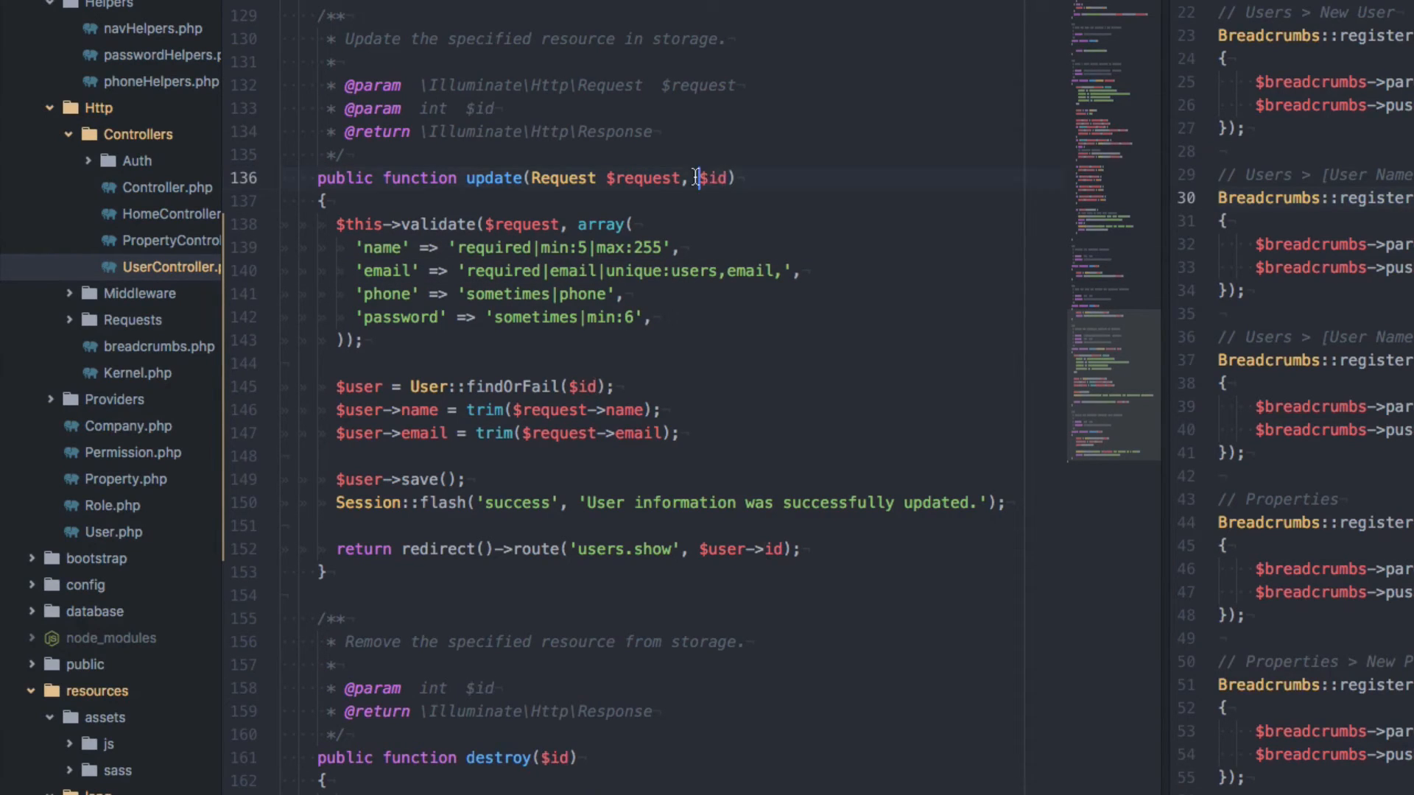
double_click(715, 177)
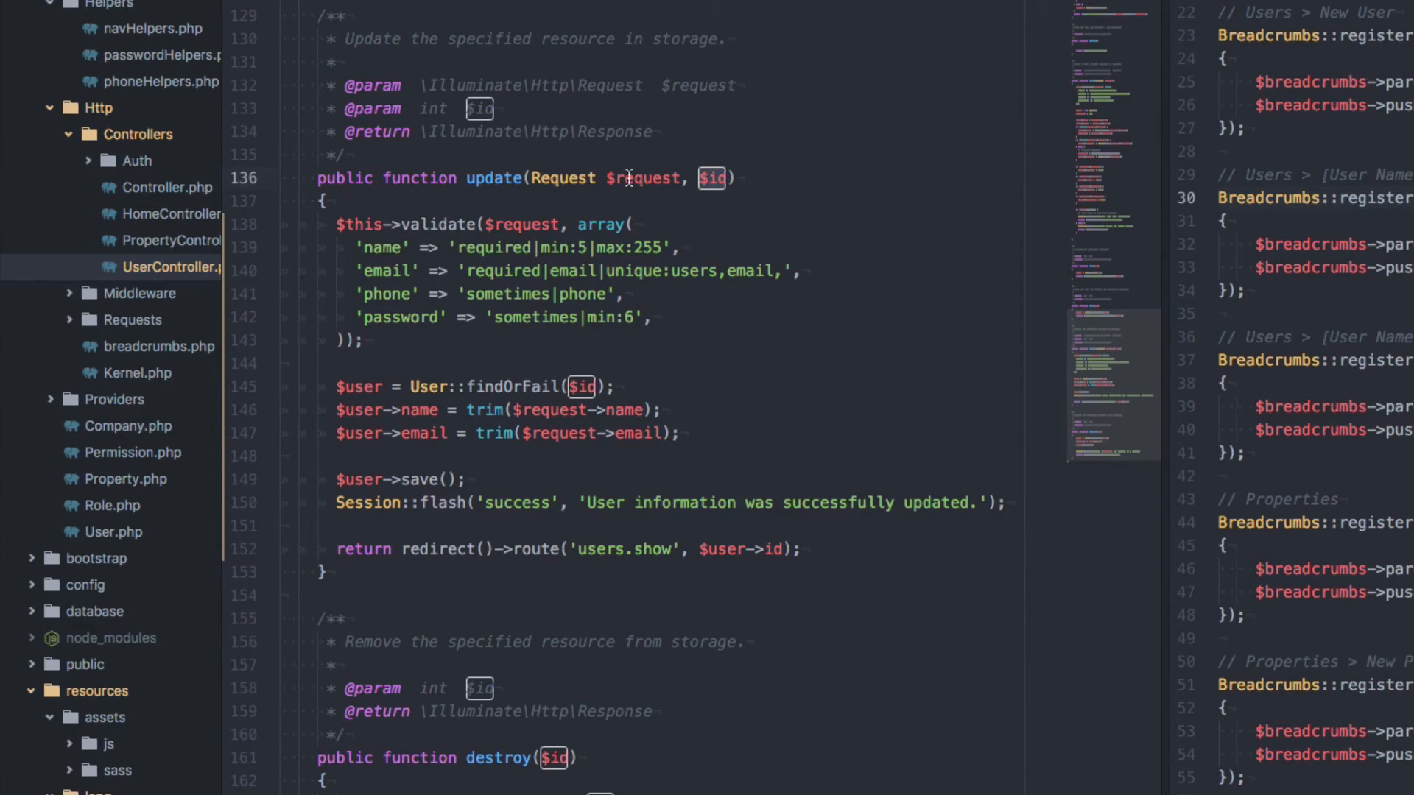
text($)
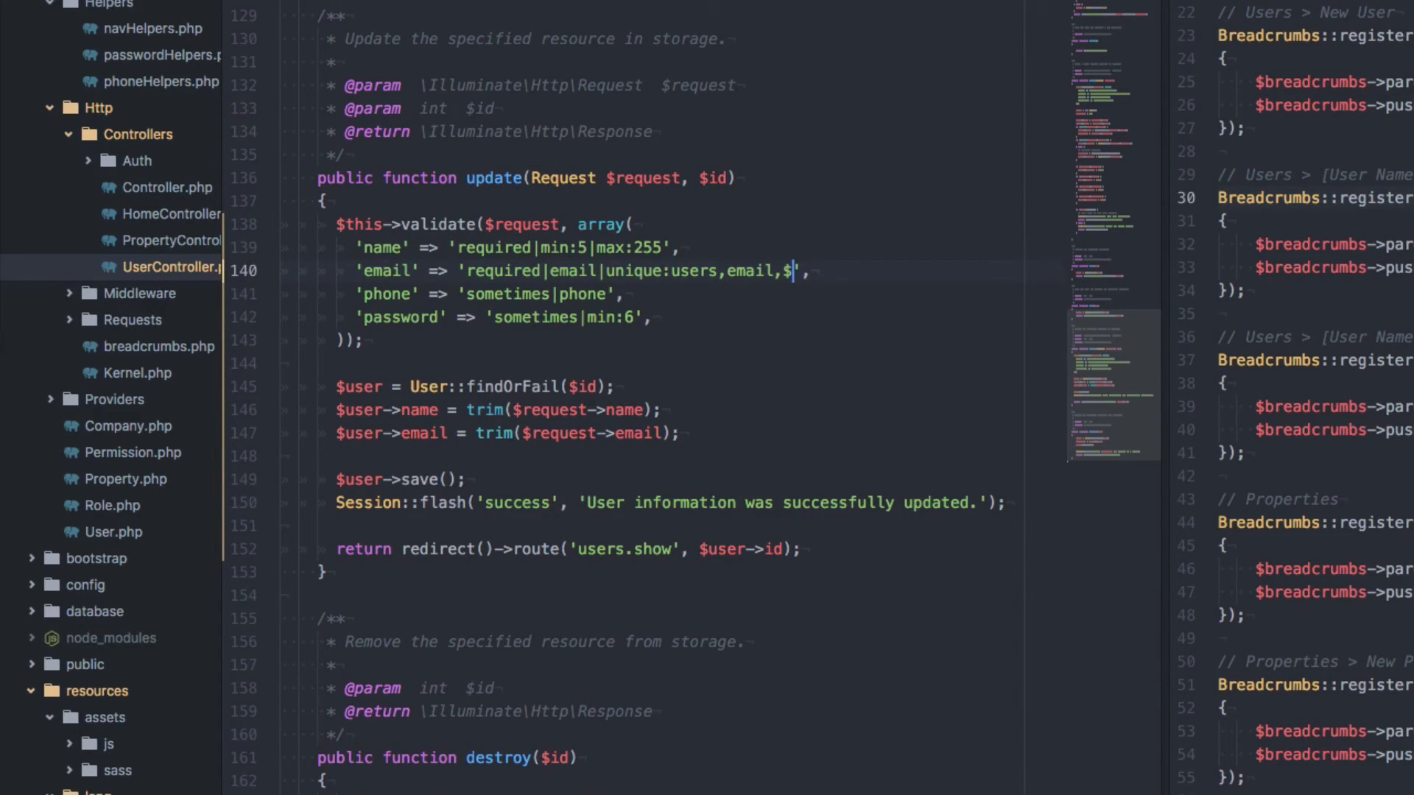
text(id")
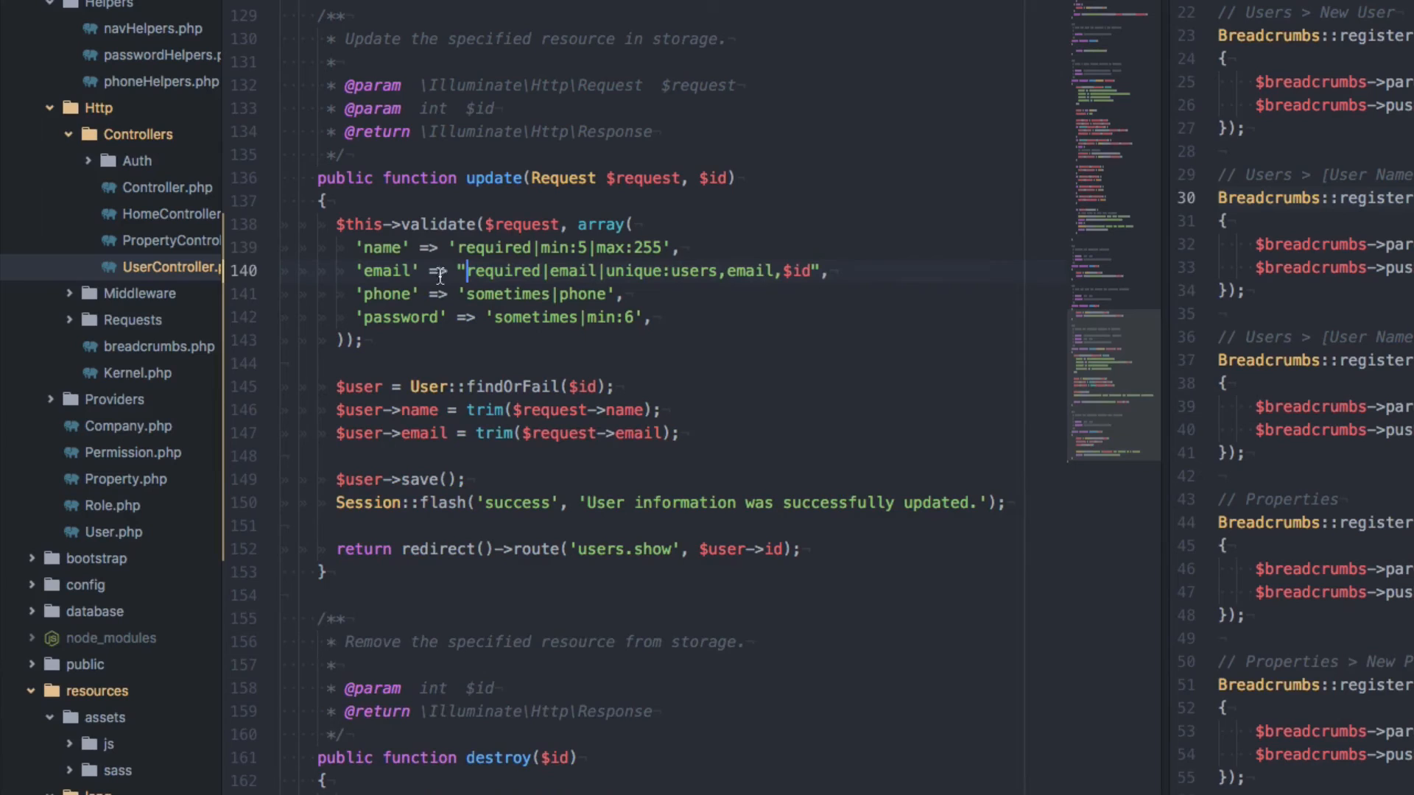
mouse_move(783, 277)
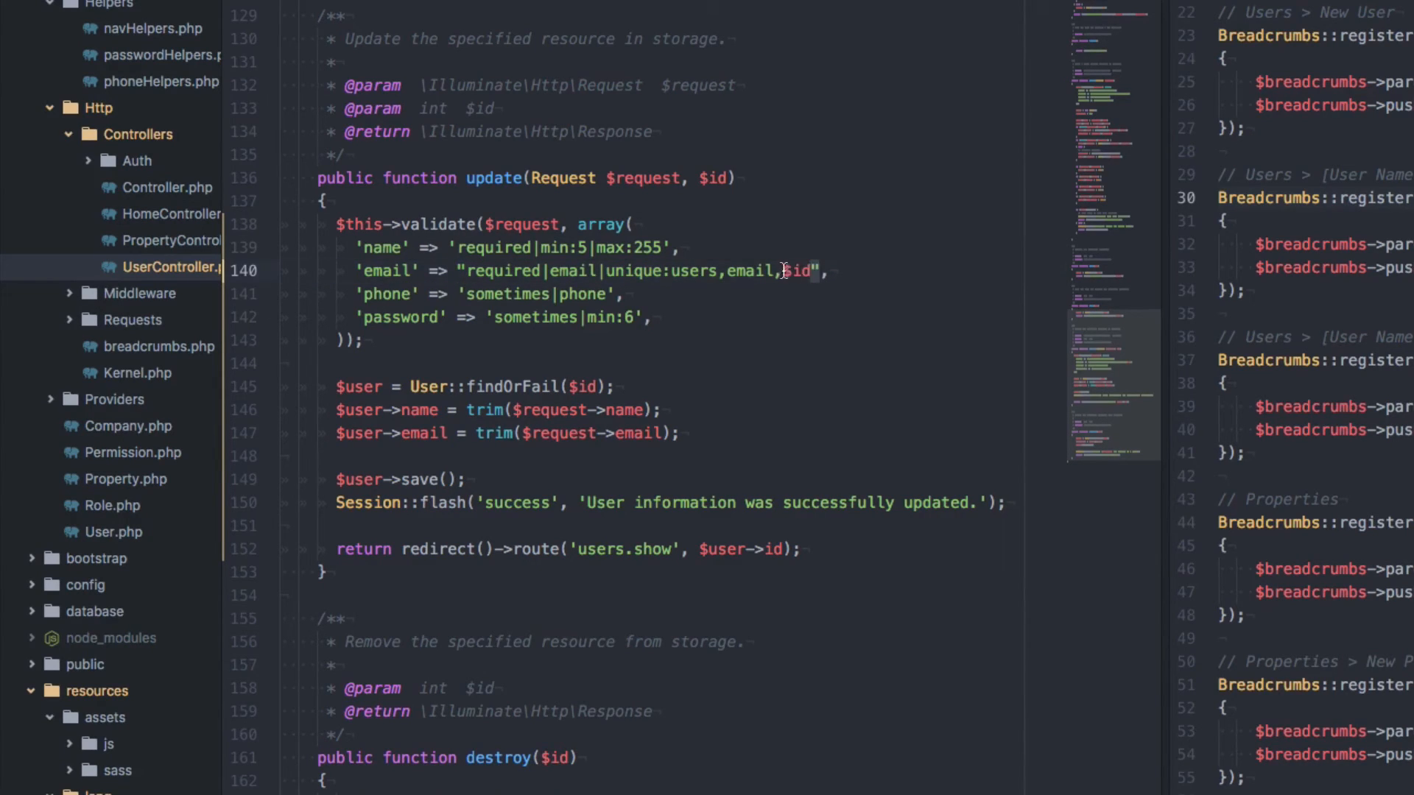
double_click(797, 271)
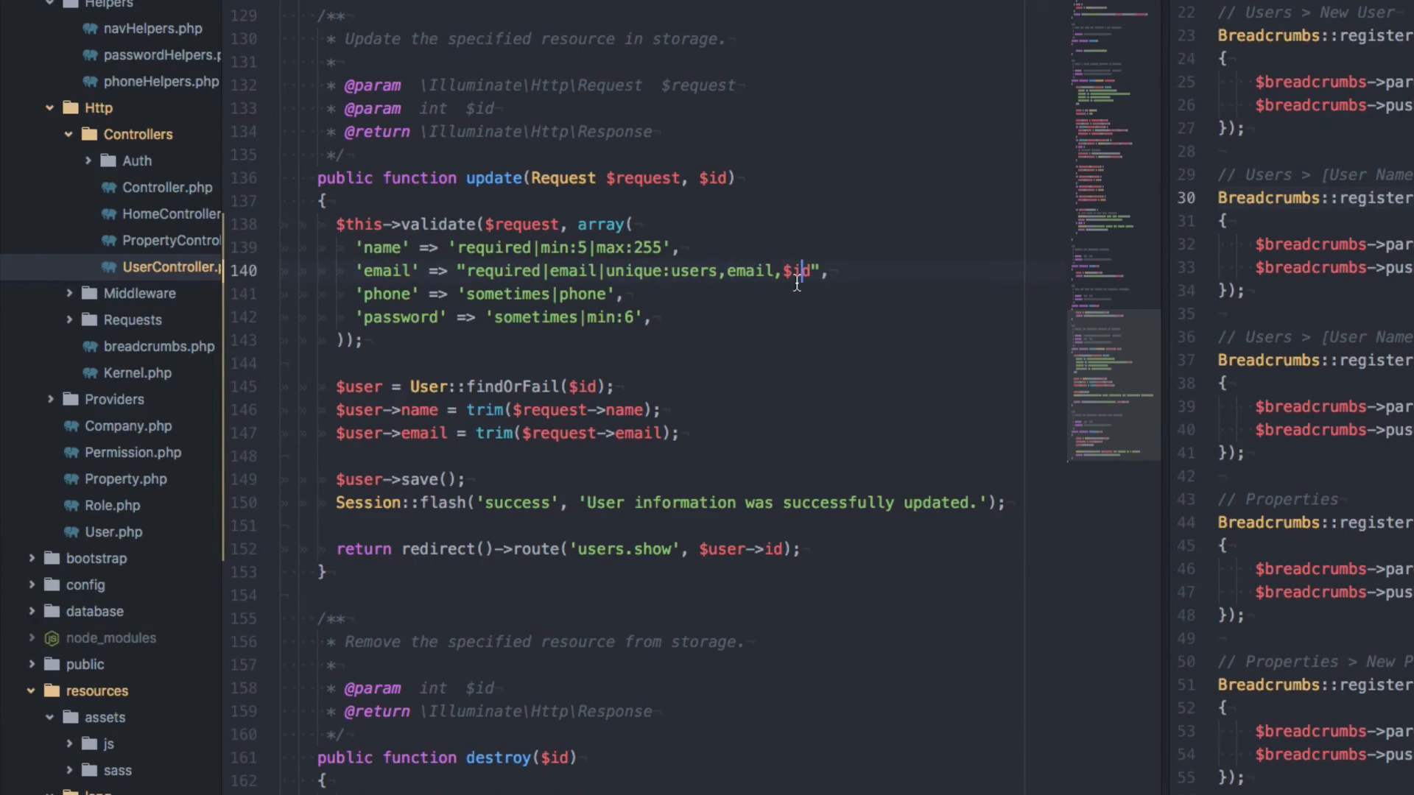
mouse_move(474, 262)
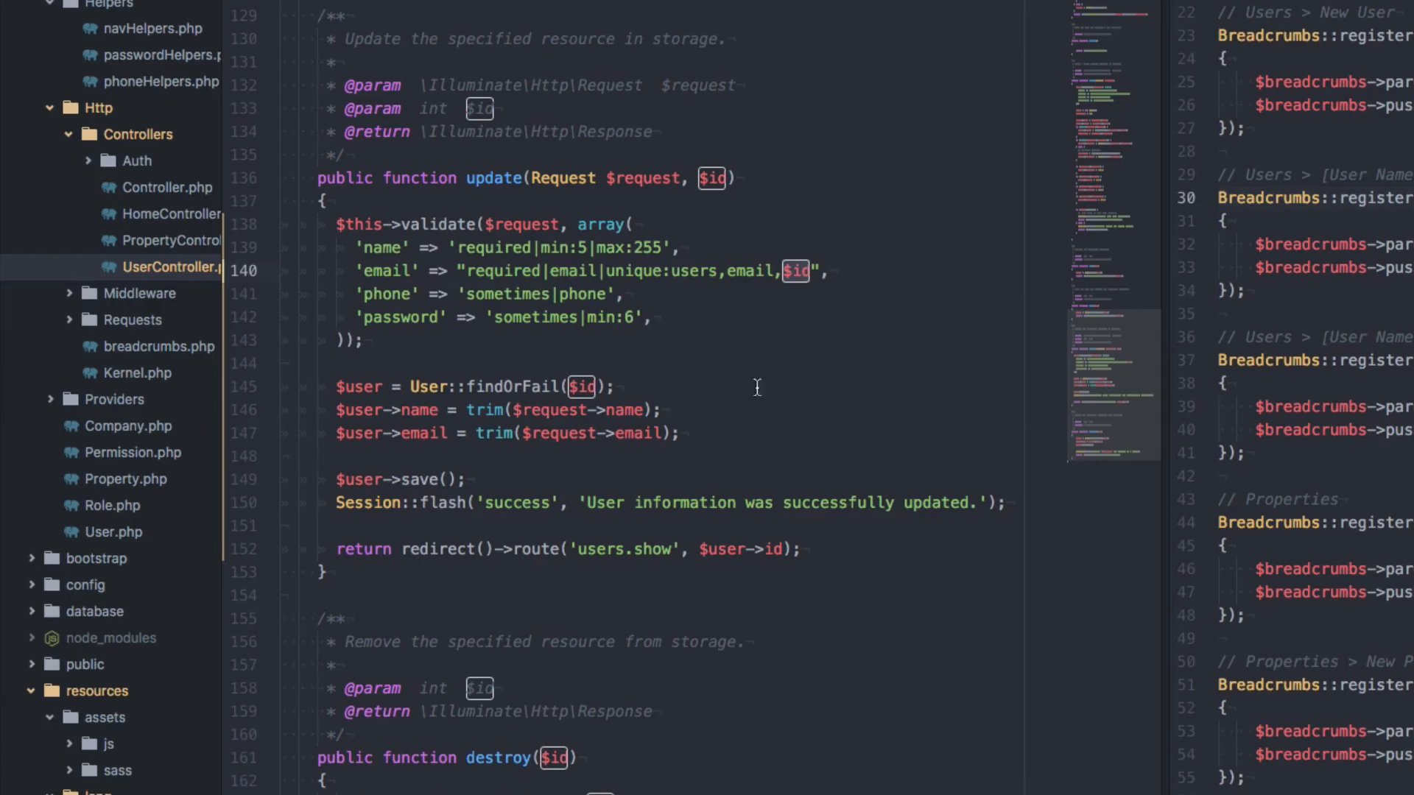
mouse_move(674, 280)
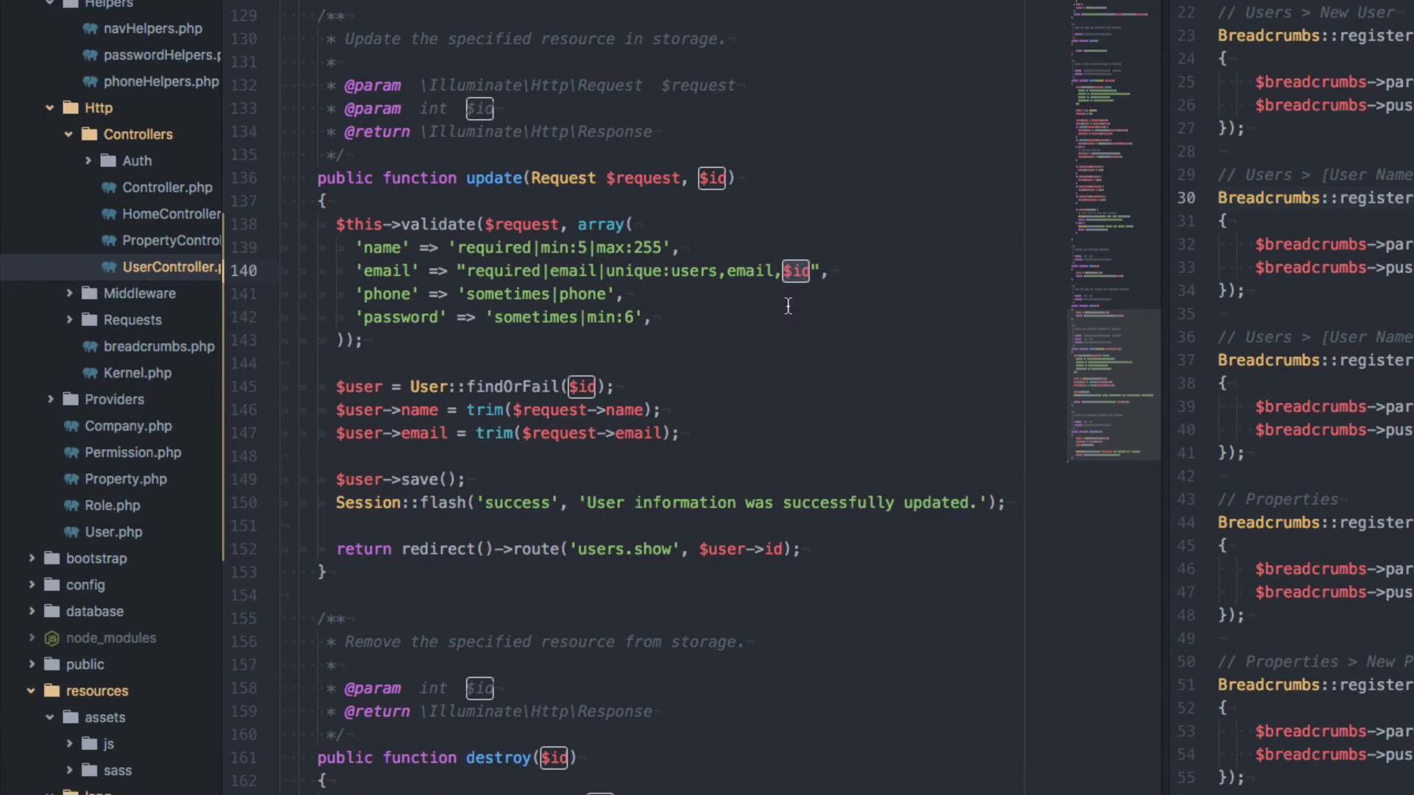
mouse_move(786, 303)
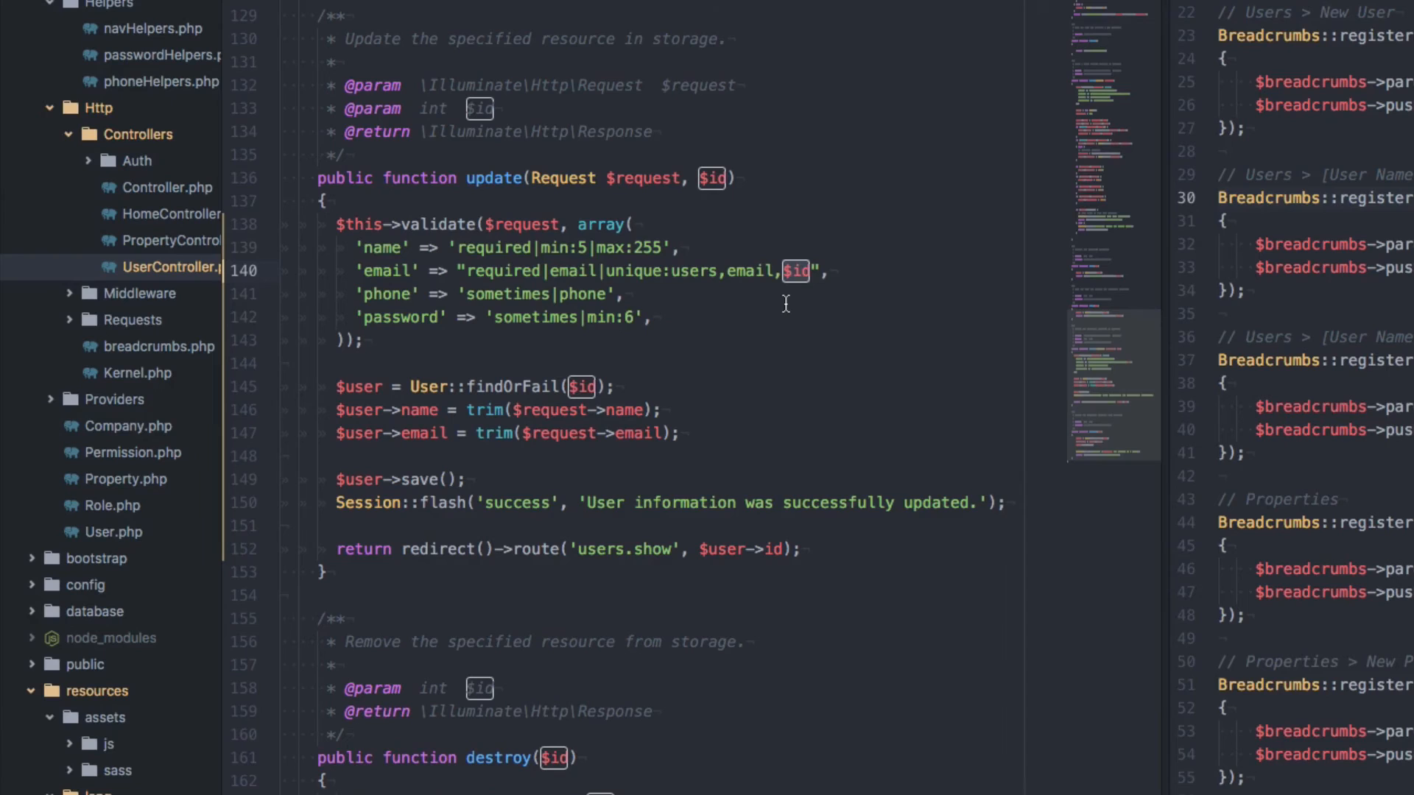
mouse_move(635, 283)
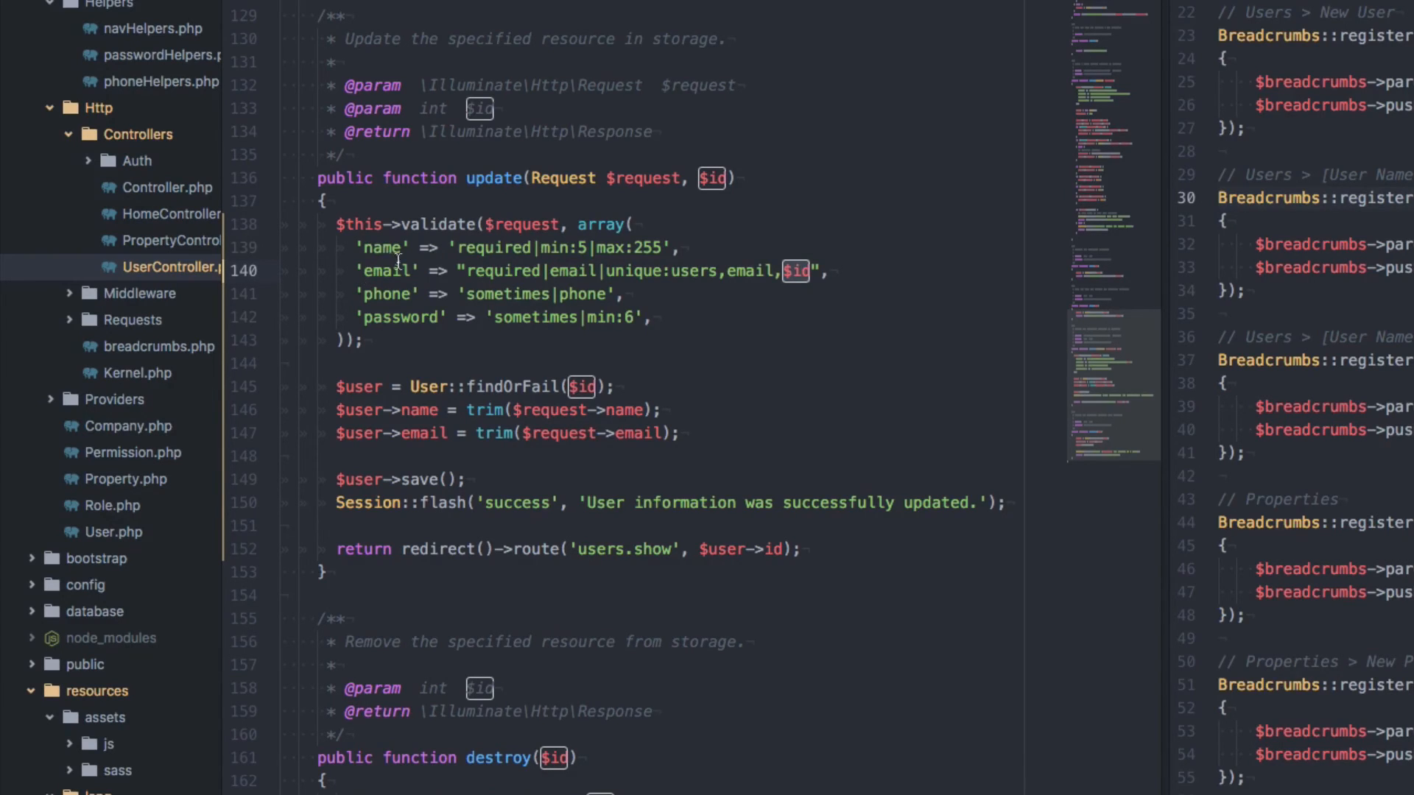
mouse_move(685, 297)
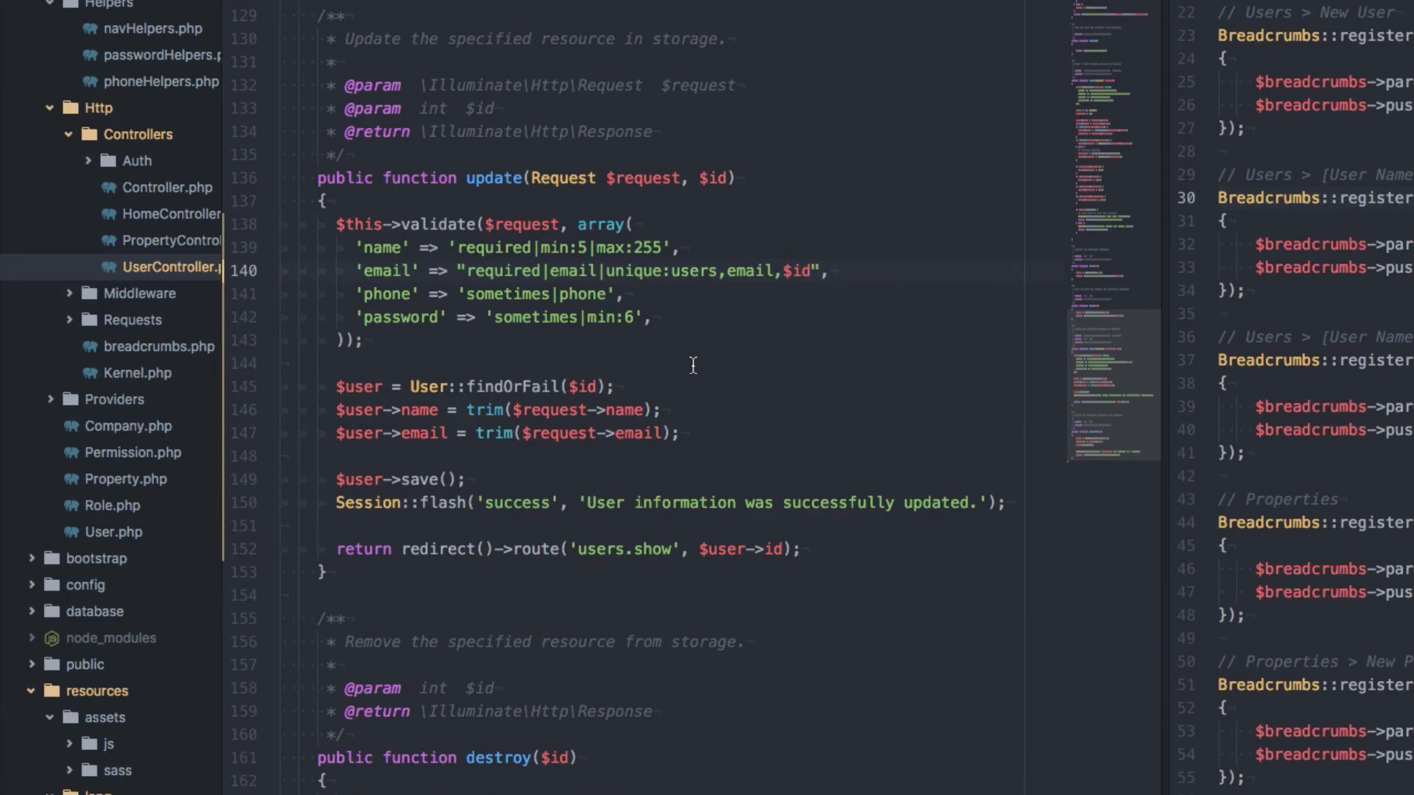
click(727, 271)
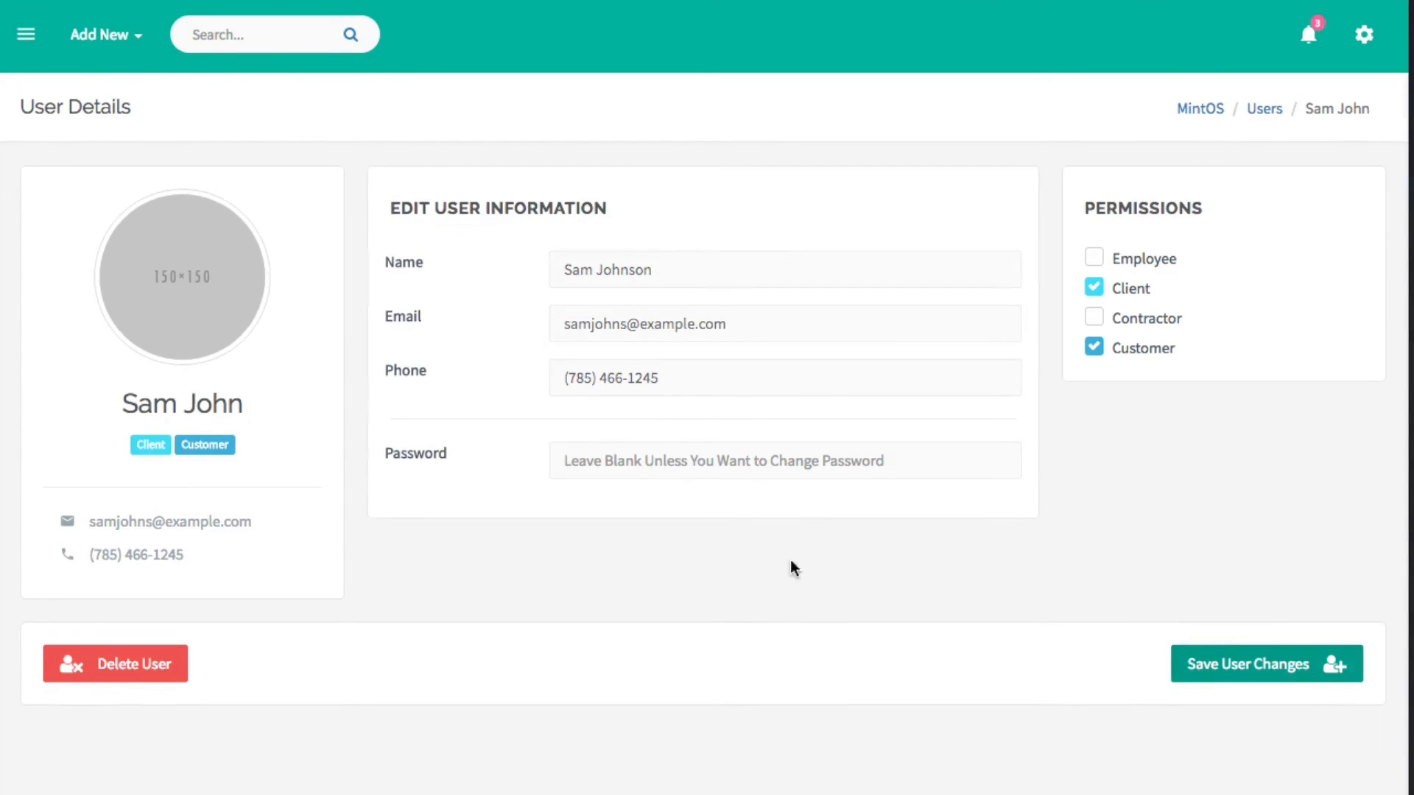
click(1266, 664)
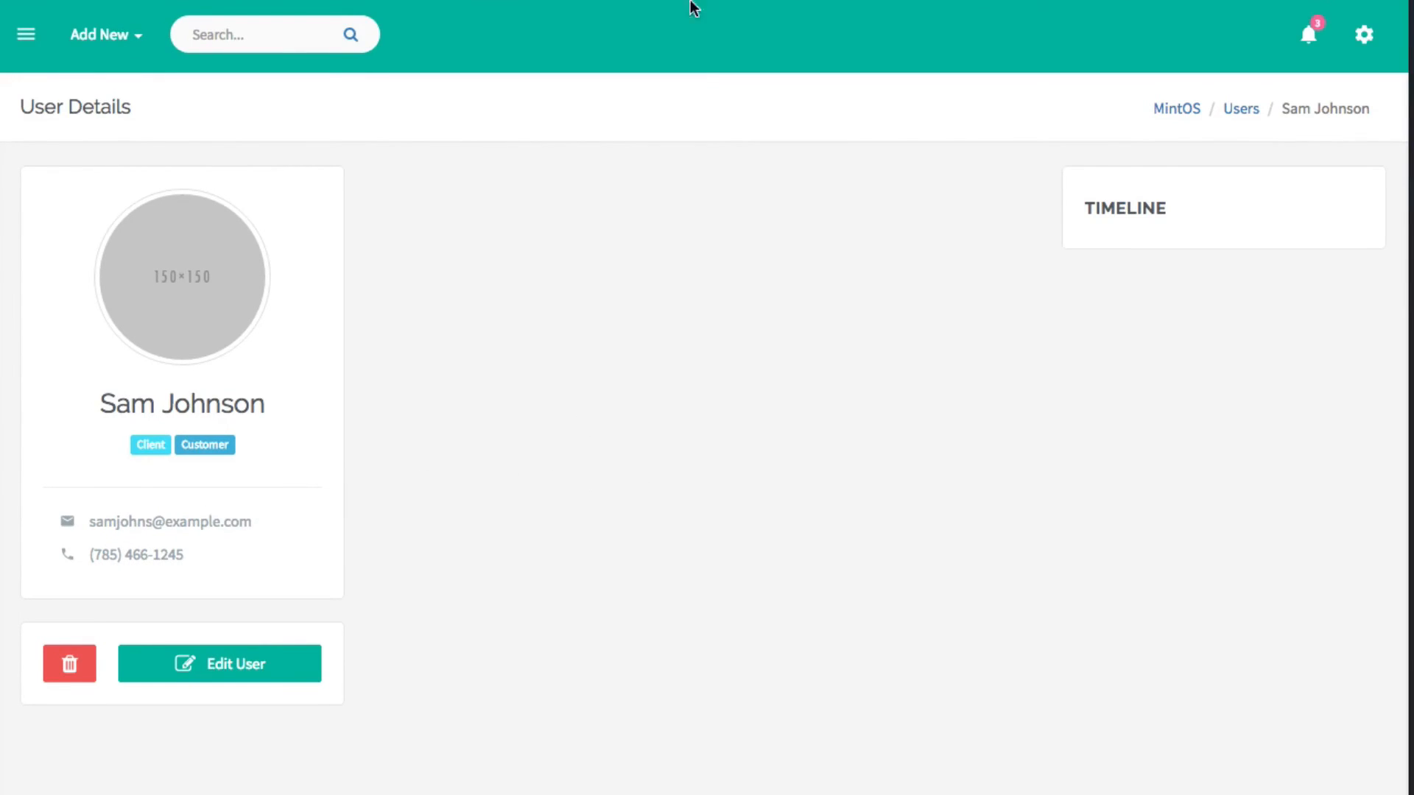
mouse_move(454, 474)
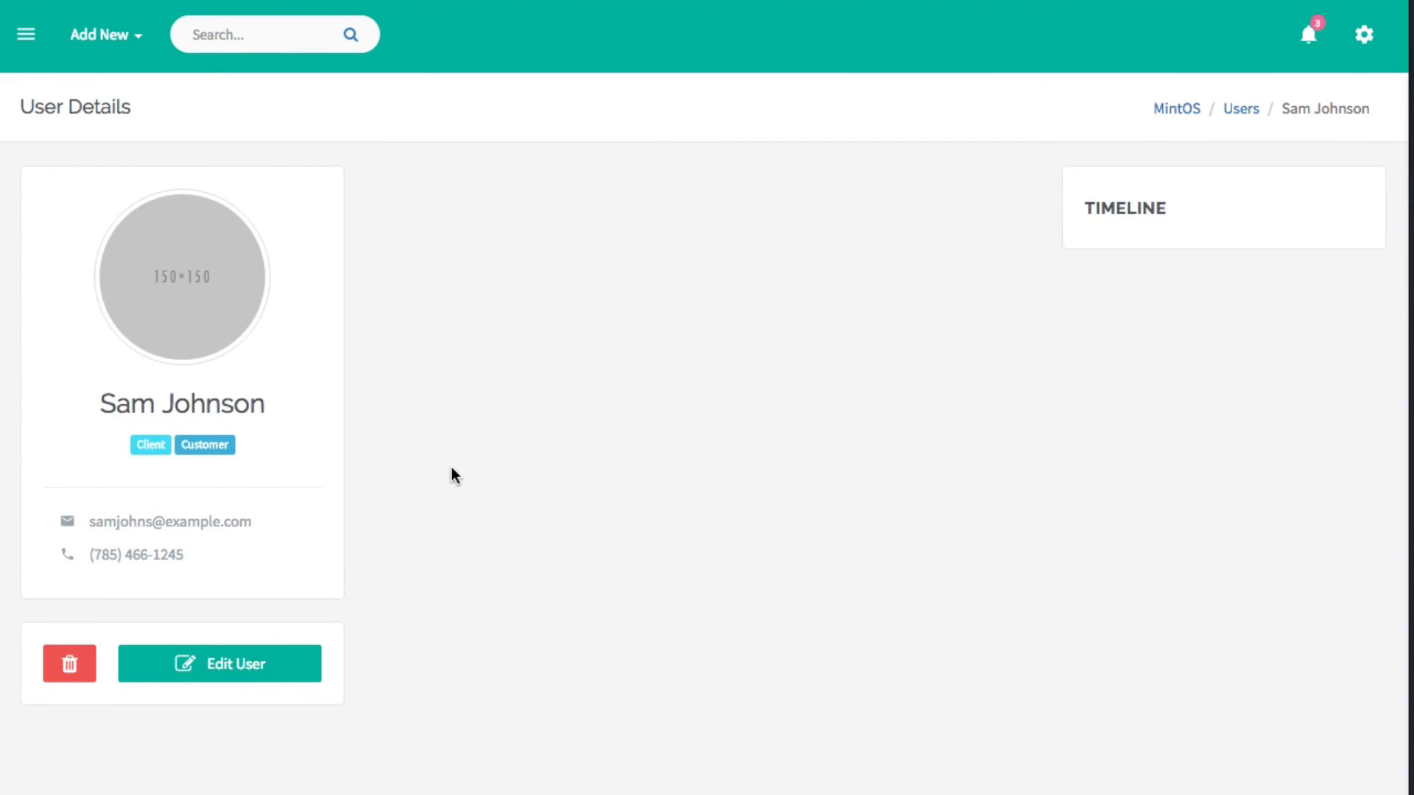
mouse_move(504, 362)
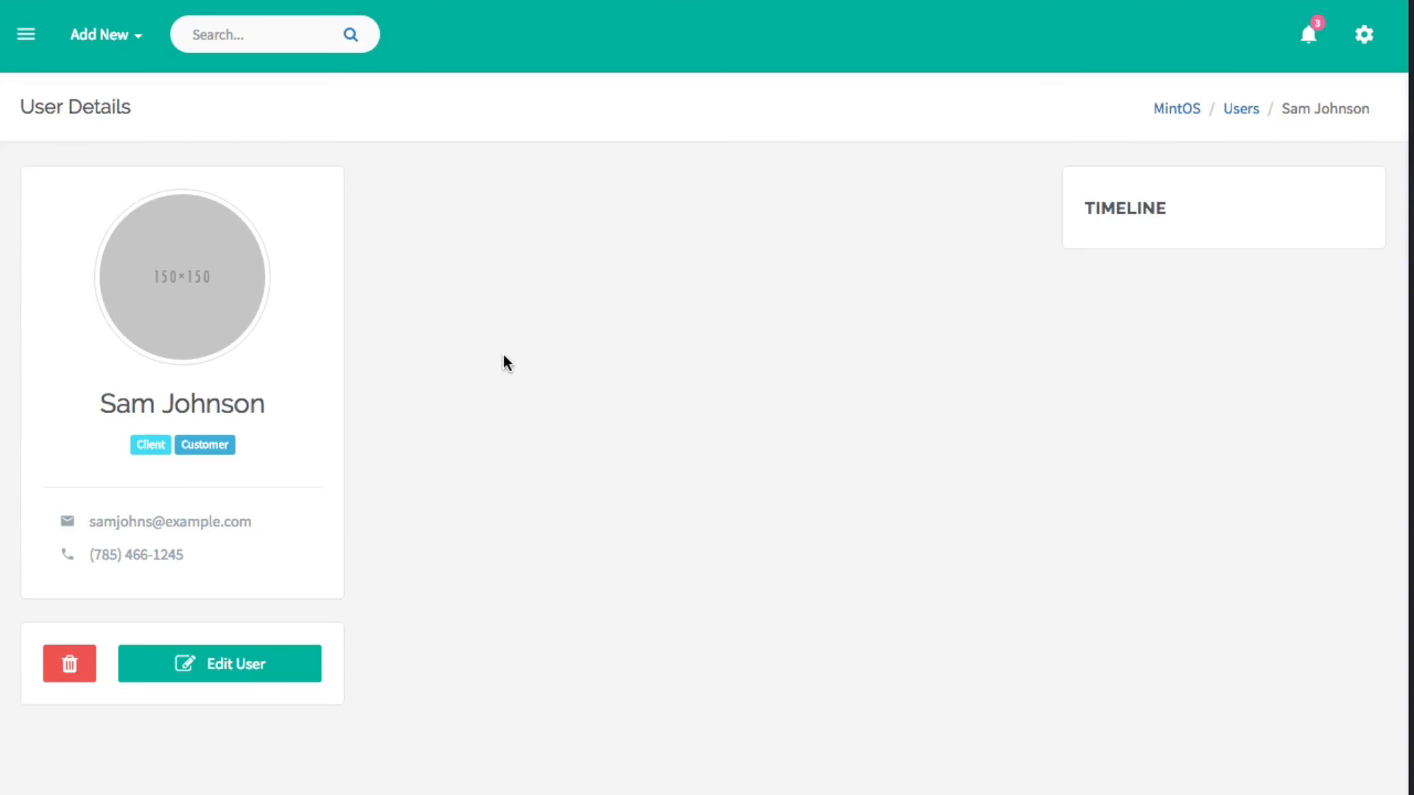
mouse_move(173, 413)
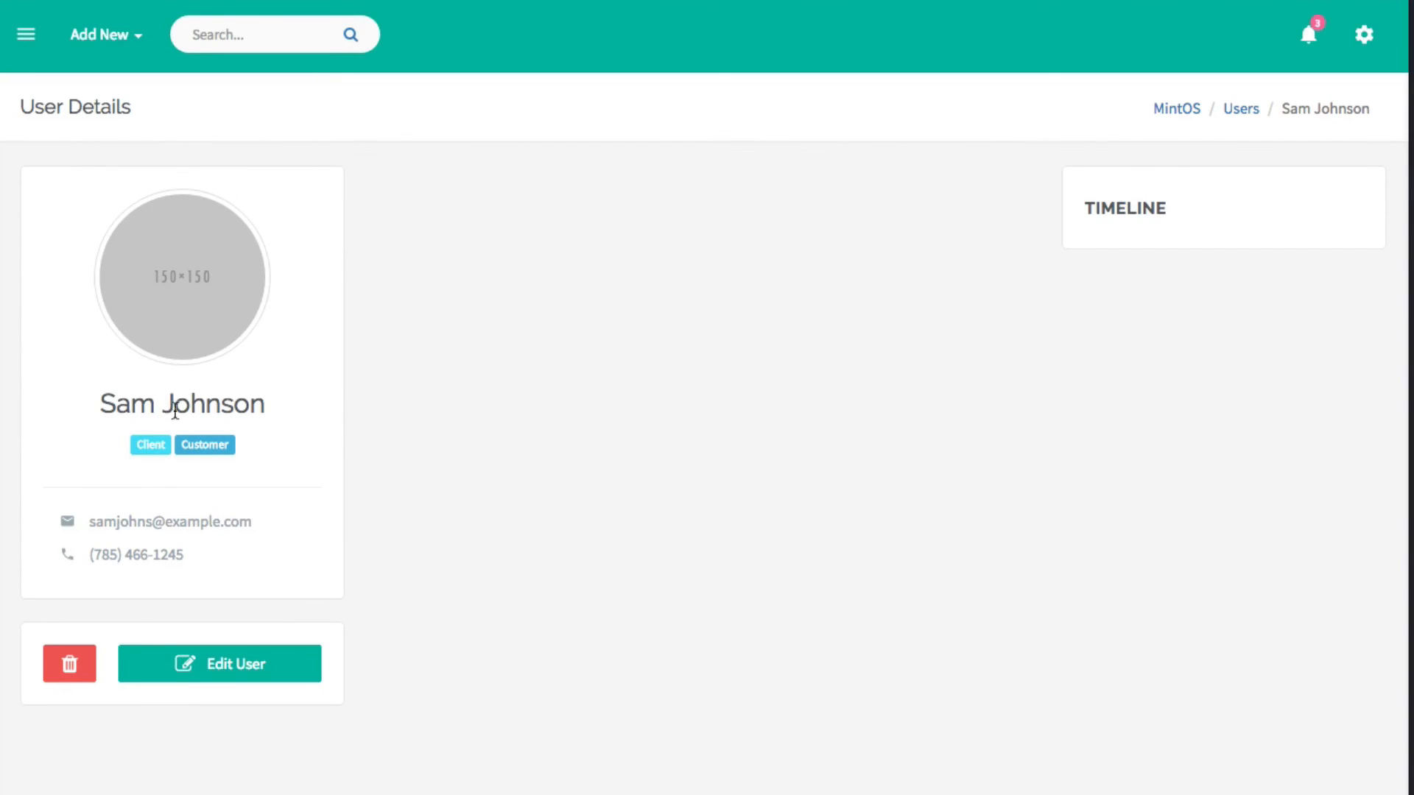
double_click(169, 521)
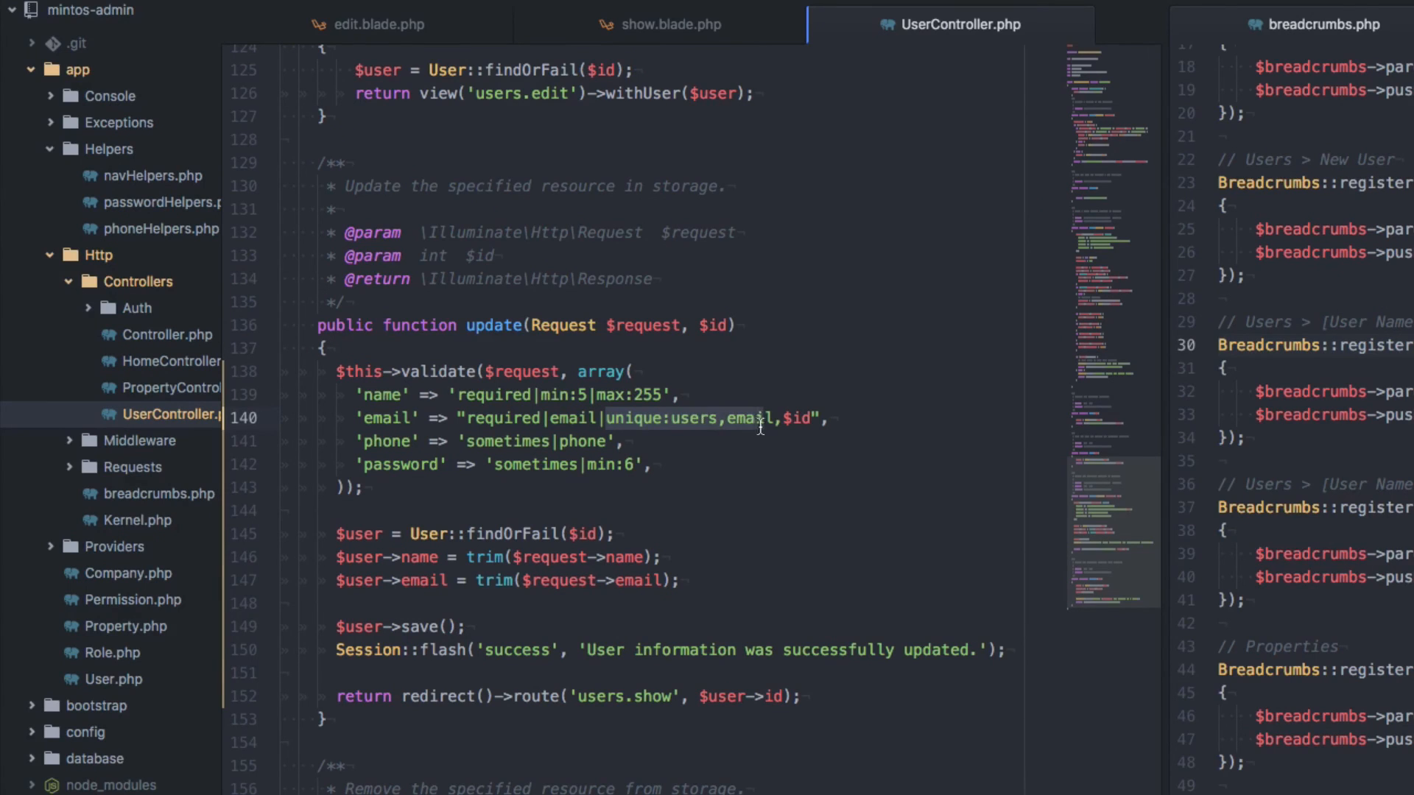
double_click(714, 418)
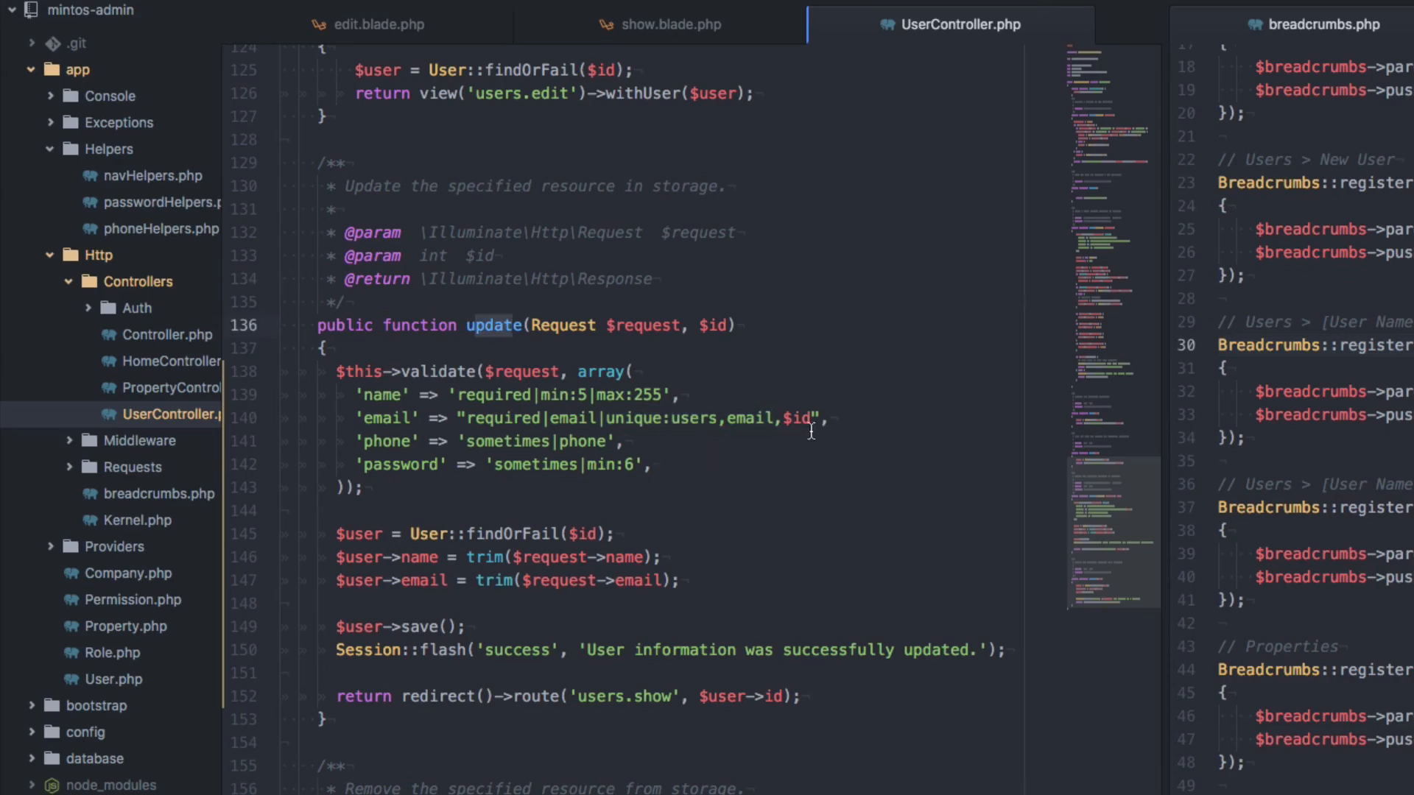
double_click(797, 419)
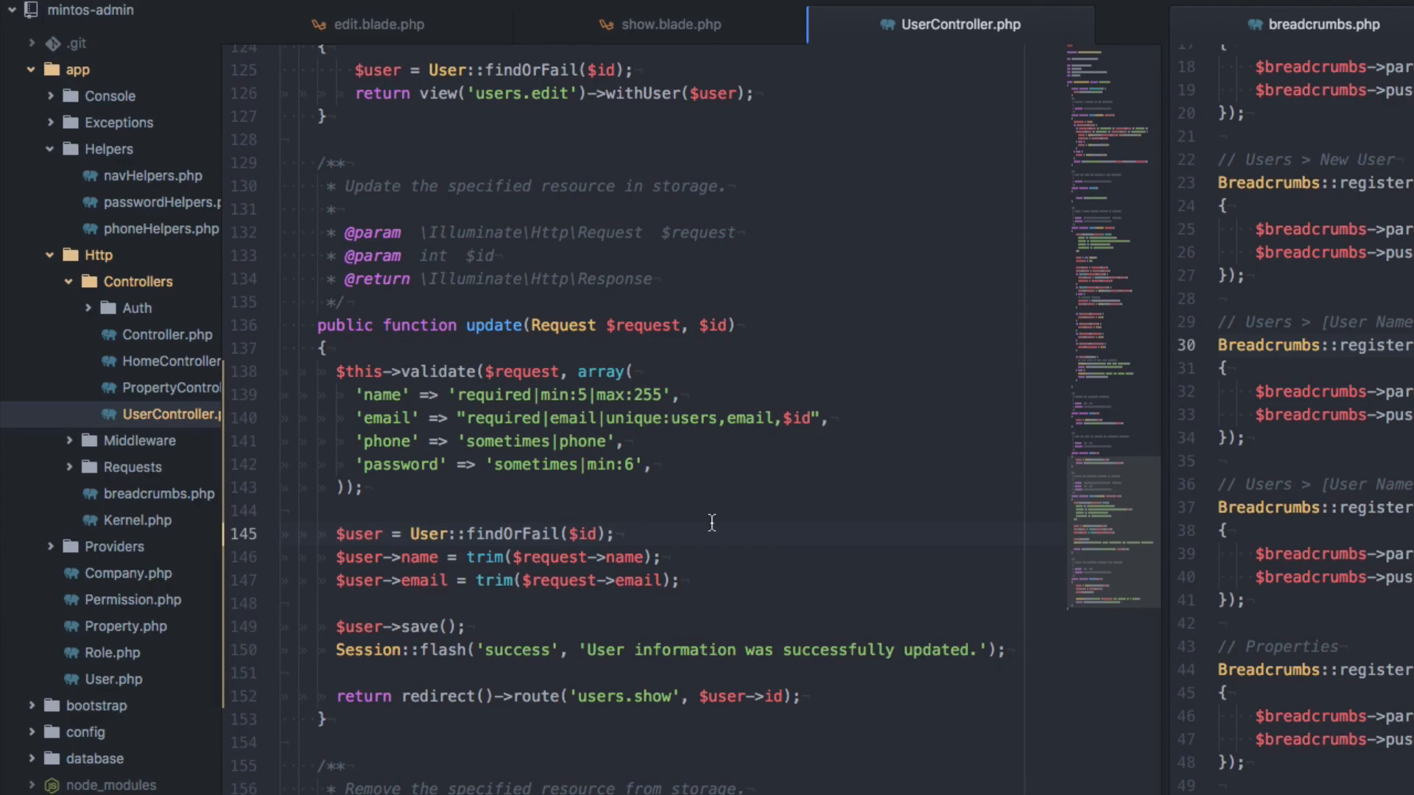
click(616, 534)
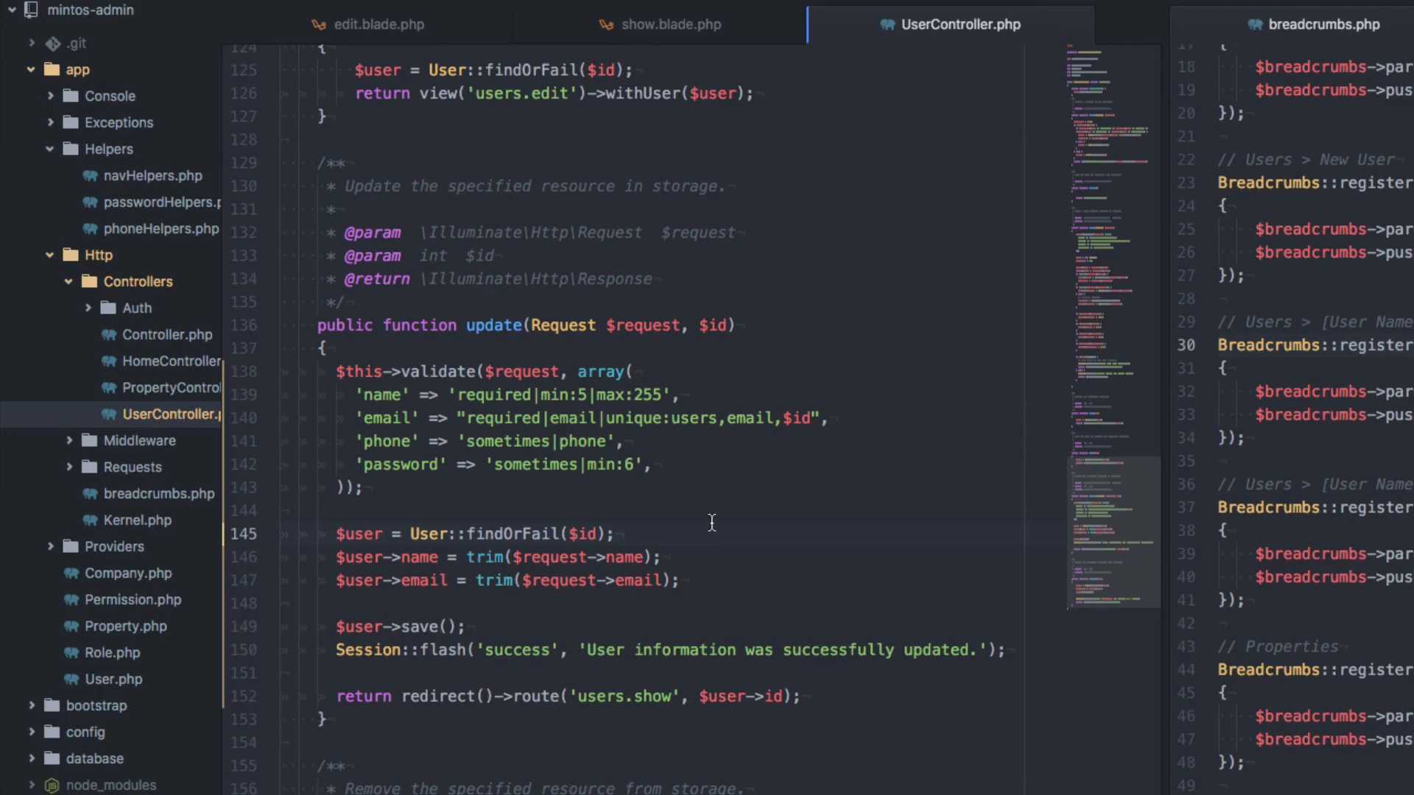
click(615, 533)
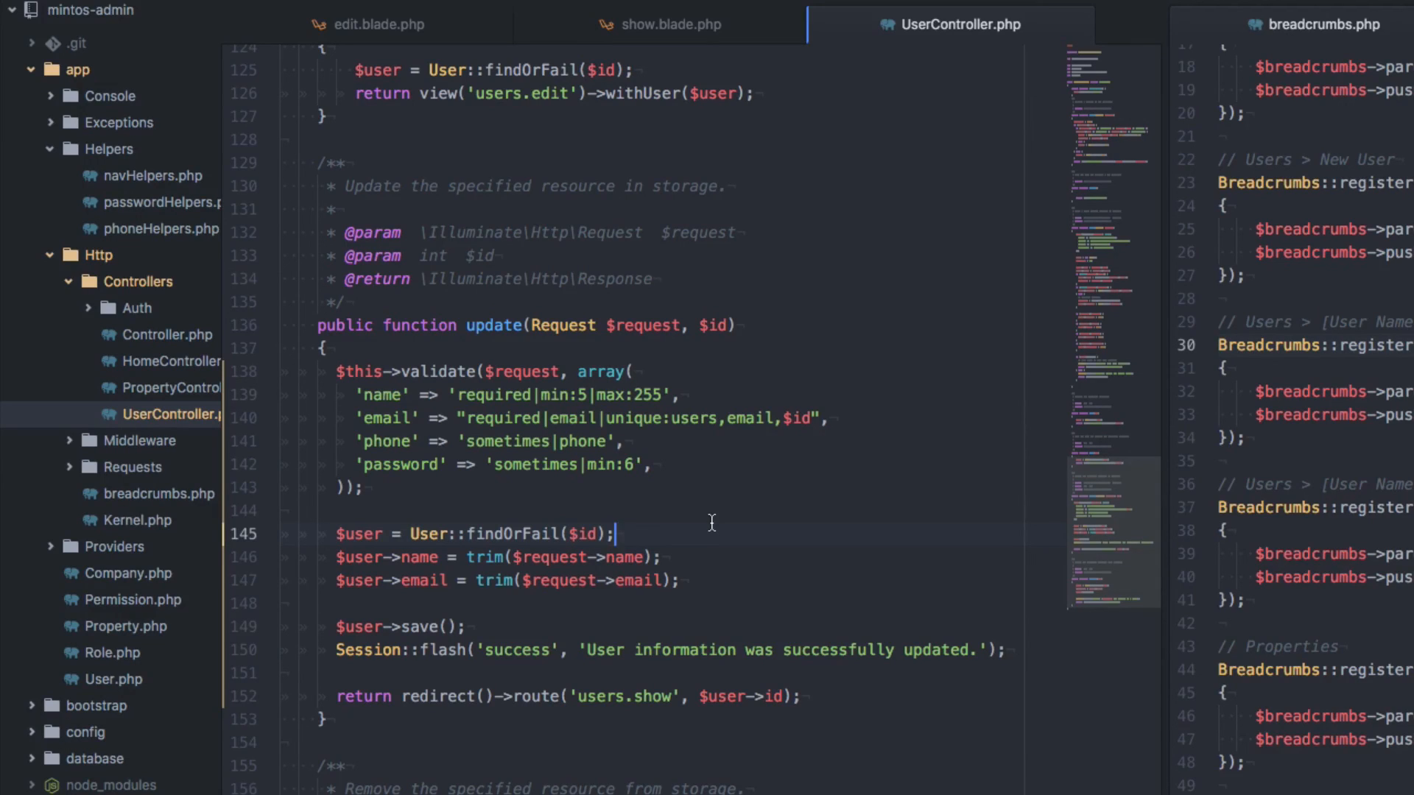